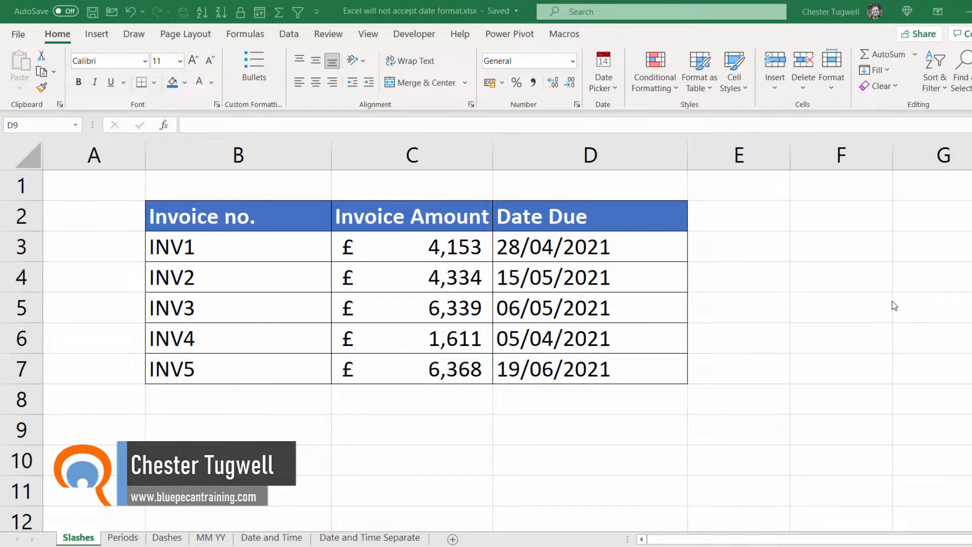
mouse_move(602, 260)
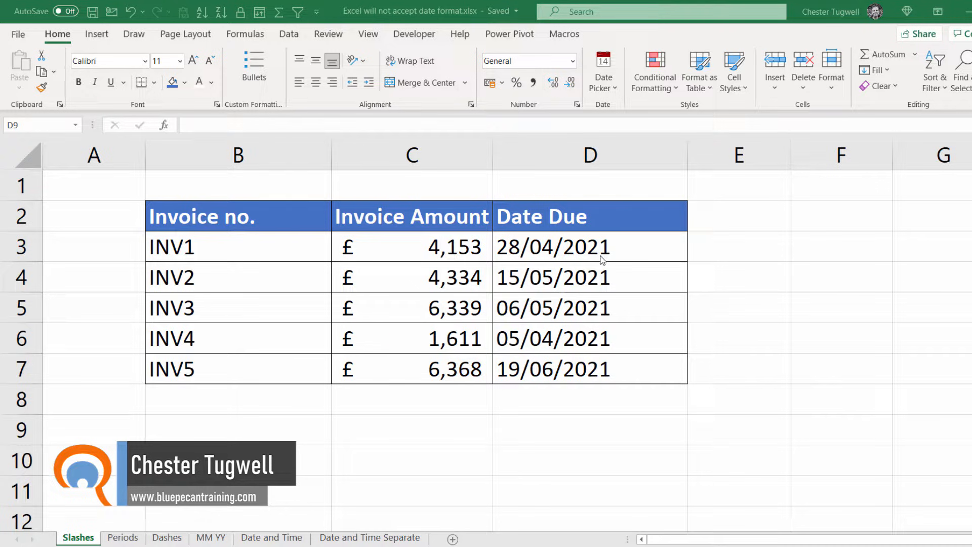
mouse_move(650, 260)
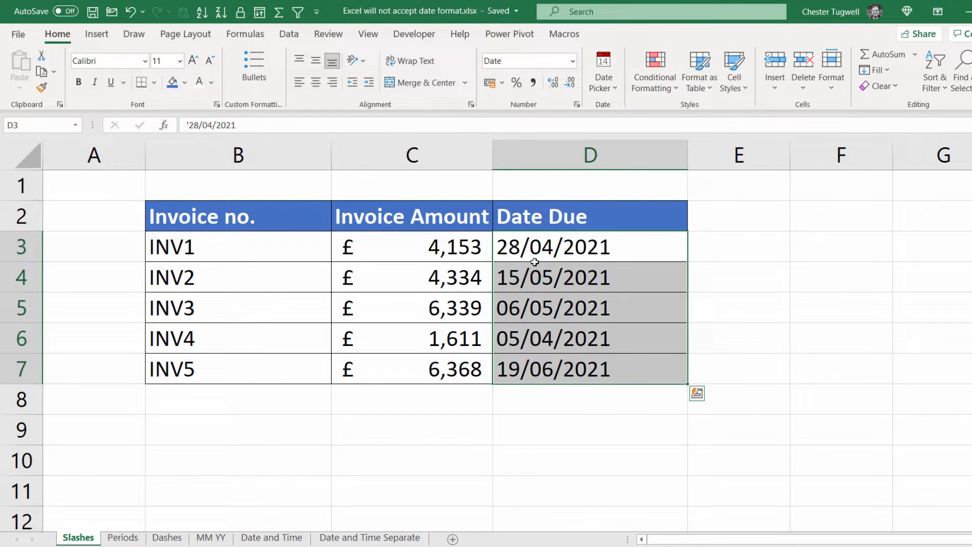
mouse_move(572, 62)
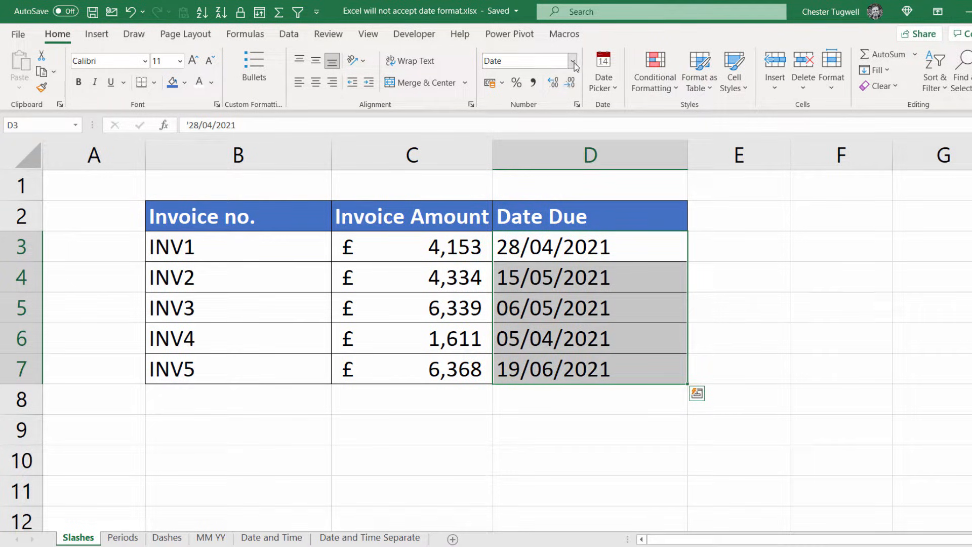
mouse_move(574, 63)
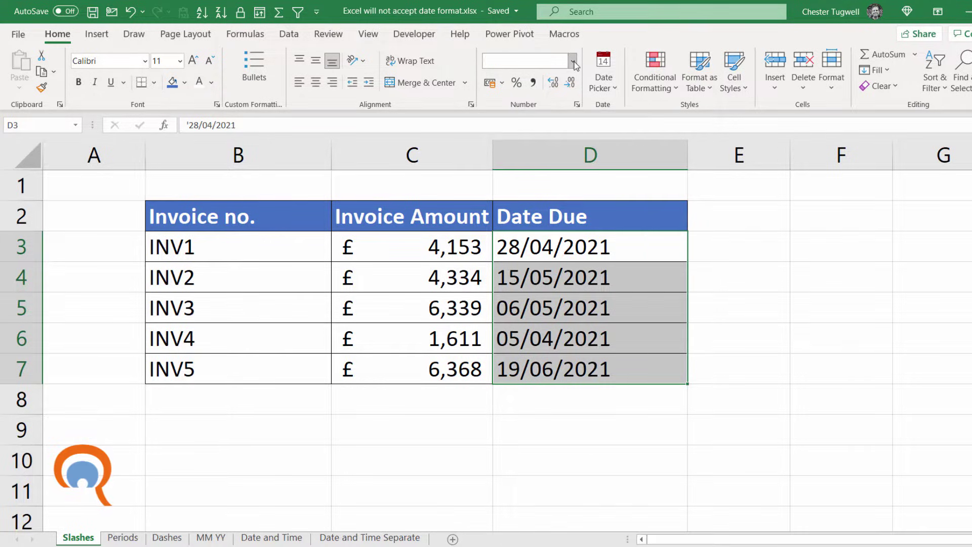
Try a date number format on the text due dates on the Slashes and Periods sheets.
click(572, 60)
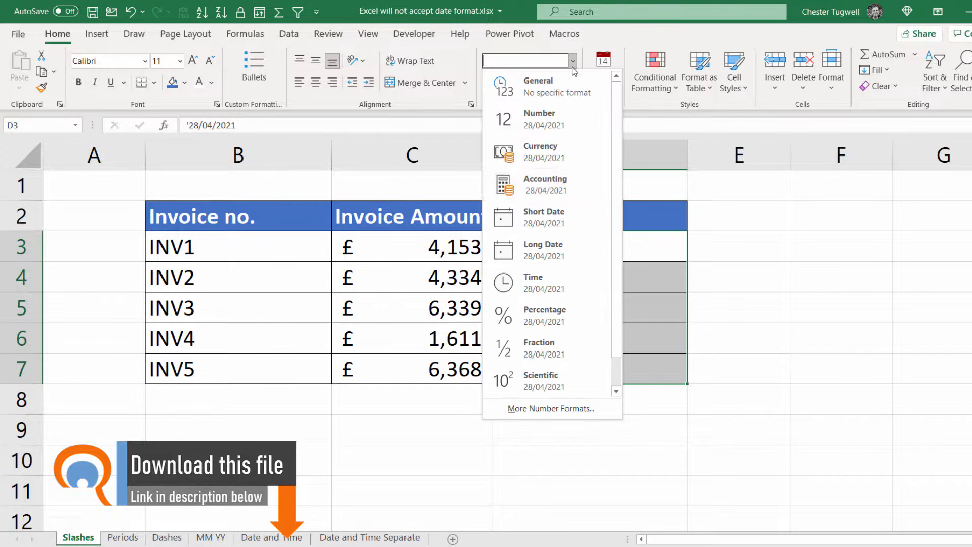
click(544, 216)
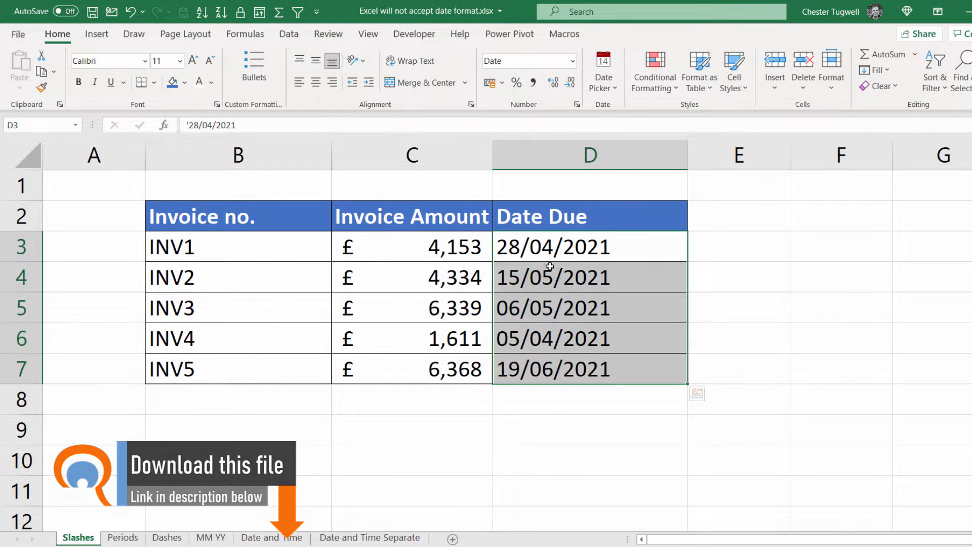
mouse_move(478, 378)
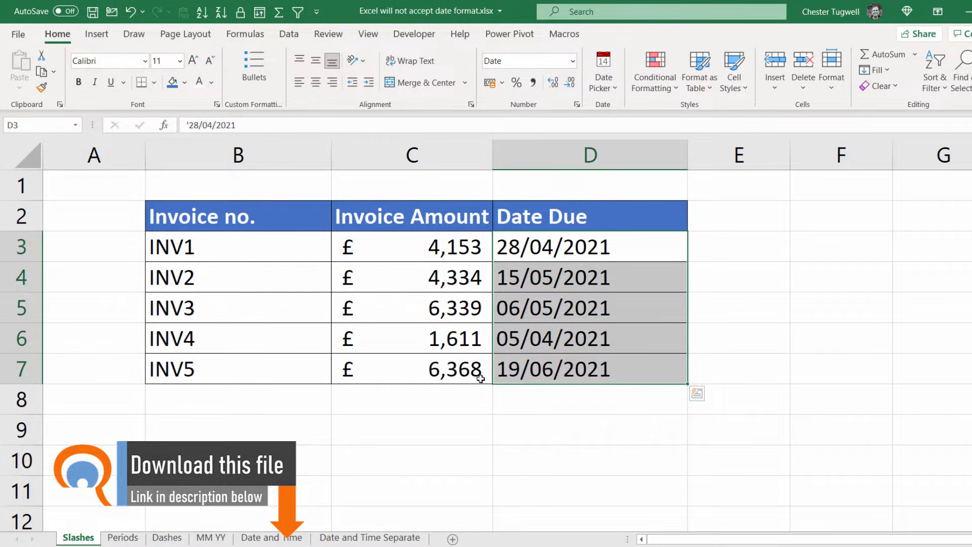
click(122, 538)
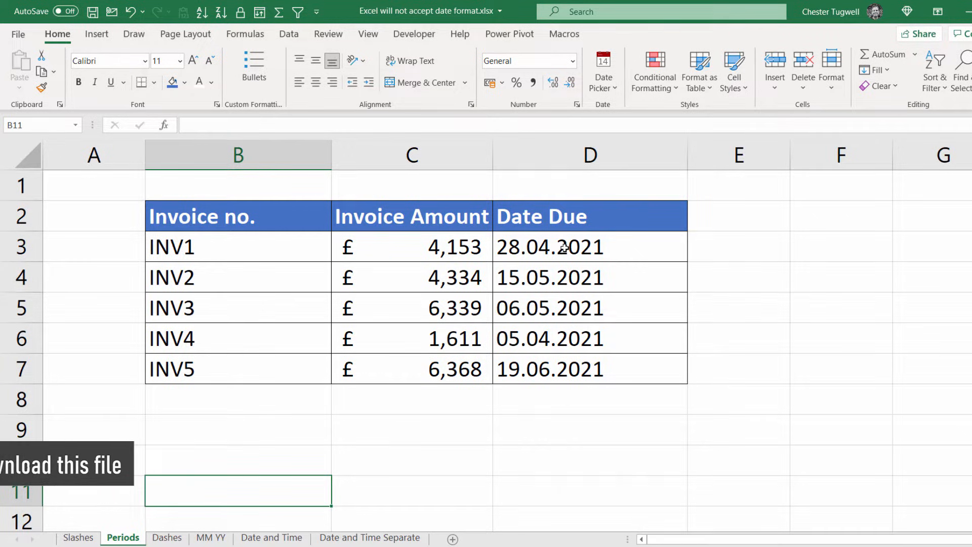
drag(548, 247, 550, 368)
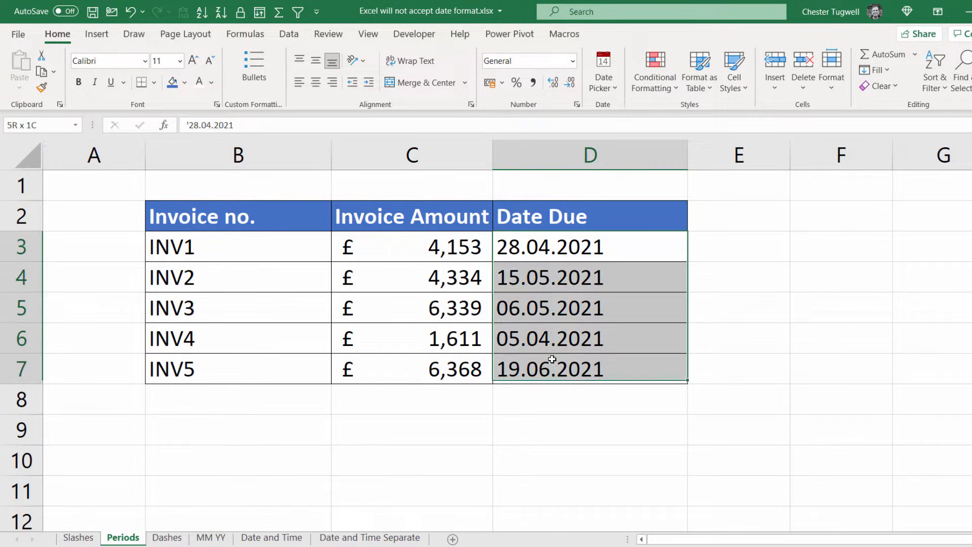
click(572, 61)
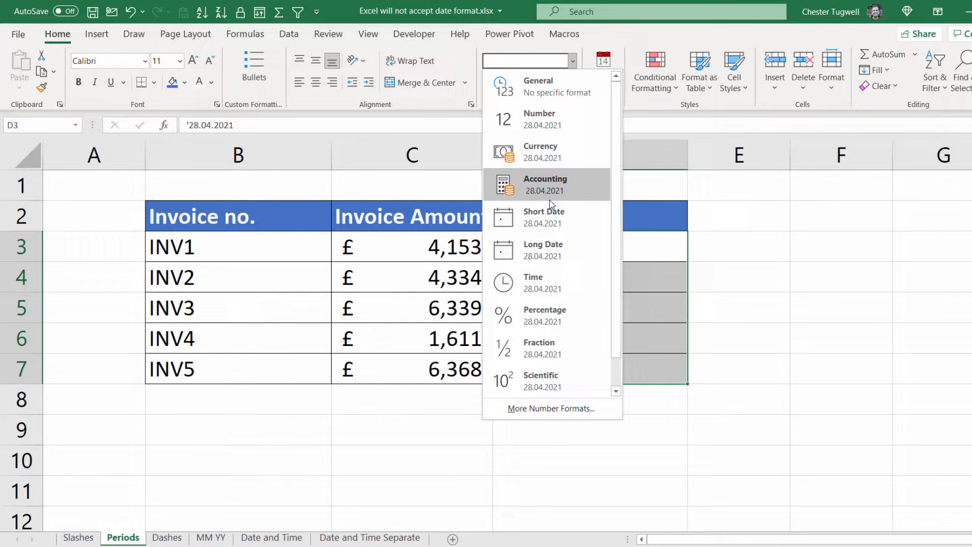
click(544, 217)
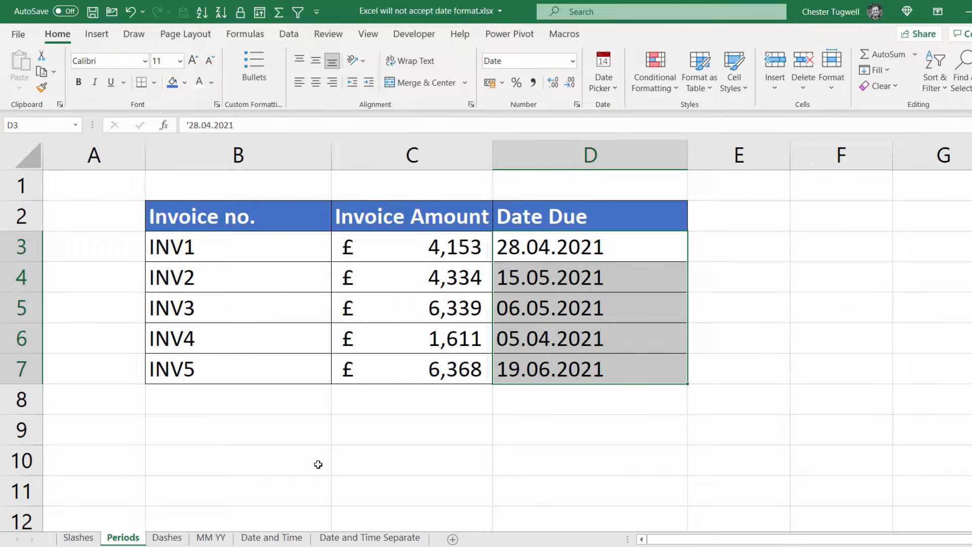
Check the Dashes and MM YY sheets, return to Slashes, and run Text to Columns on D3:D7.
click(168, 537)
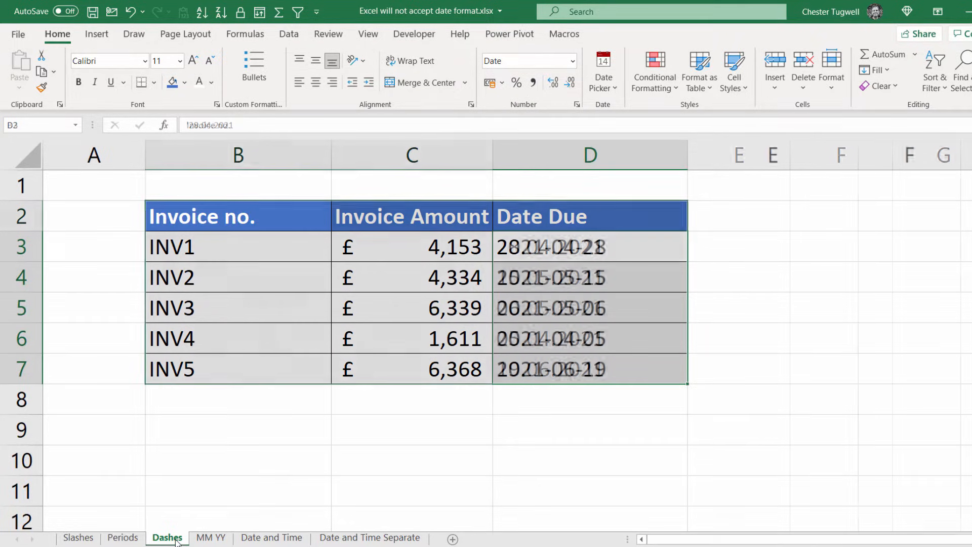
click(211, 537)
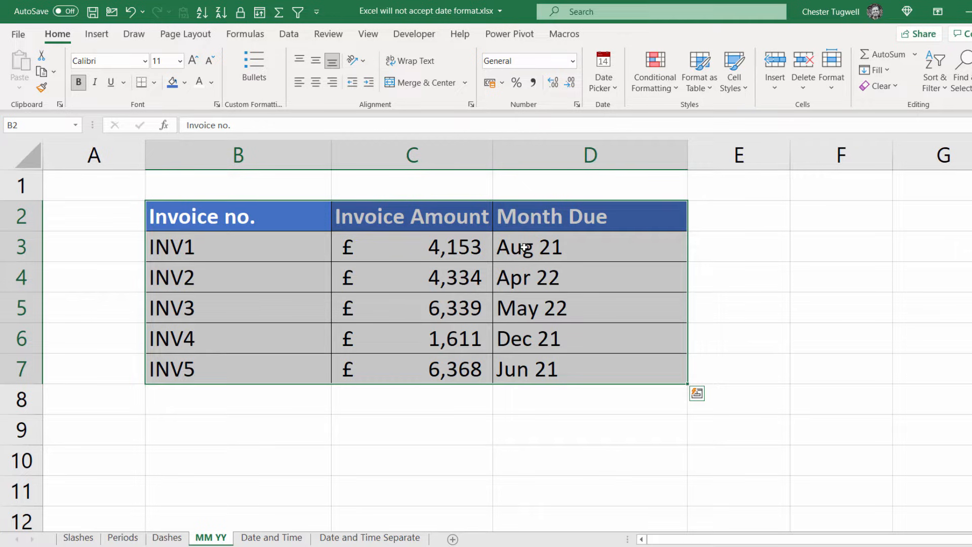
mouse_move(272, 526)
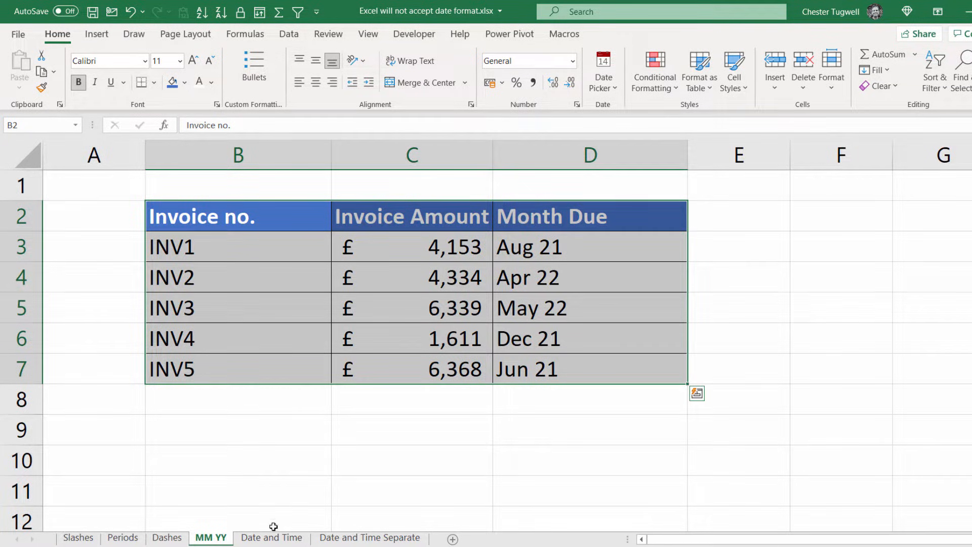
click(122, 538)
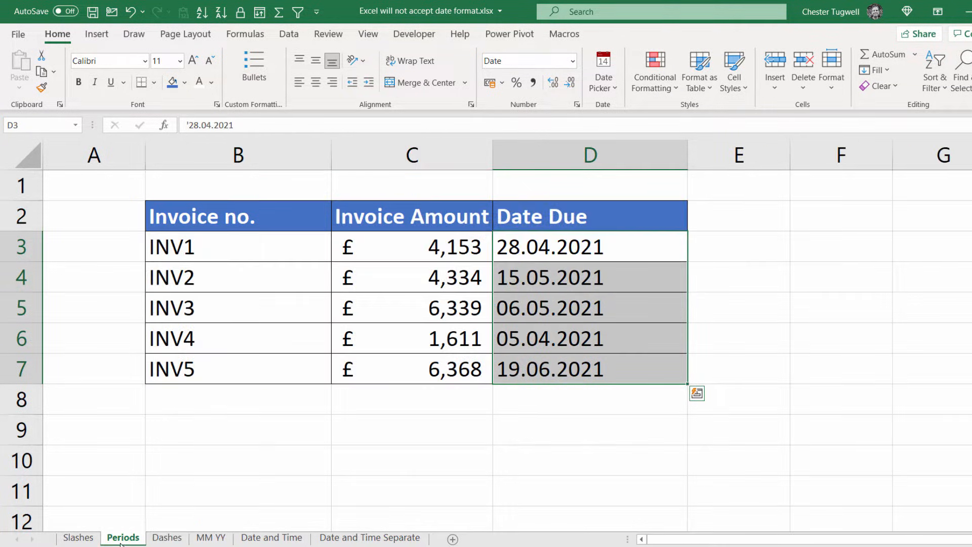
click(80, 538)
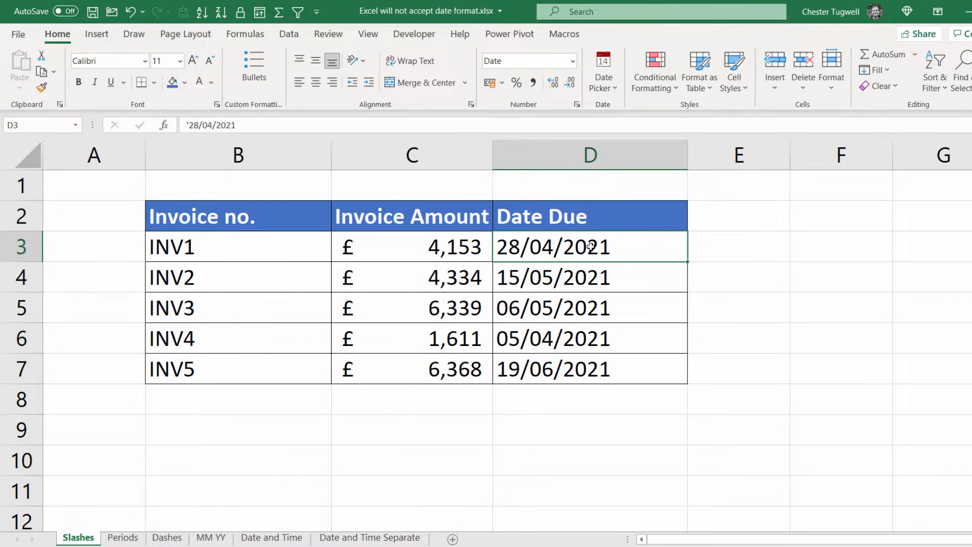
mouse_move(600, 241)
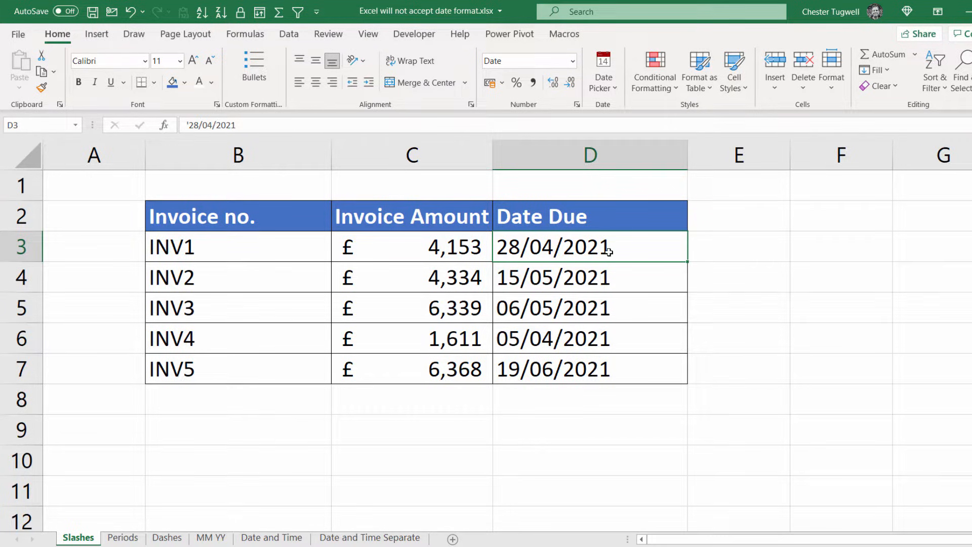
mouse_move(628, 370)
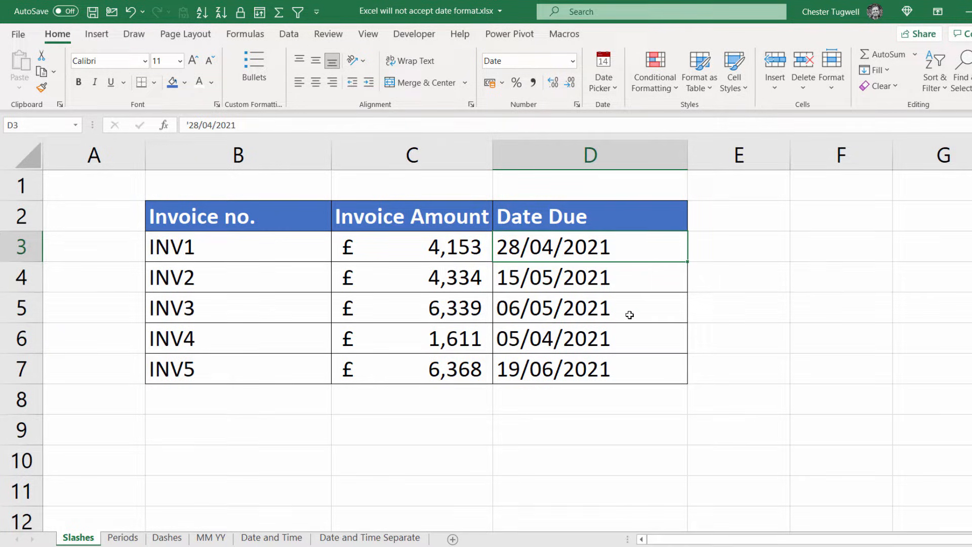
mouse_move(631, 381)
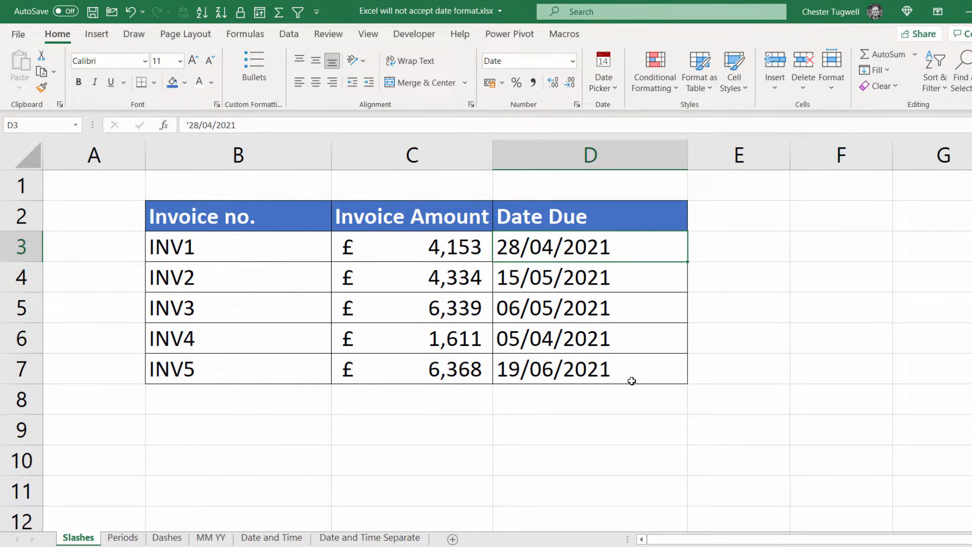
mouse_move(531, 267)
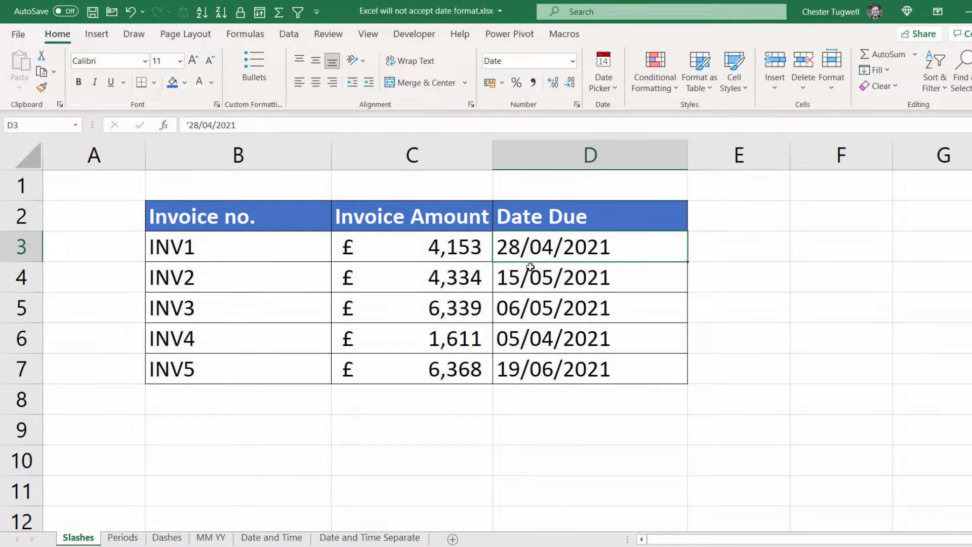
mouse_move(580, 308)
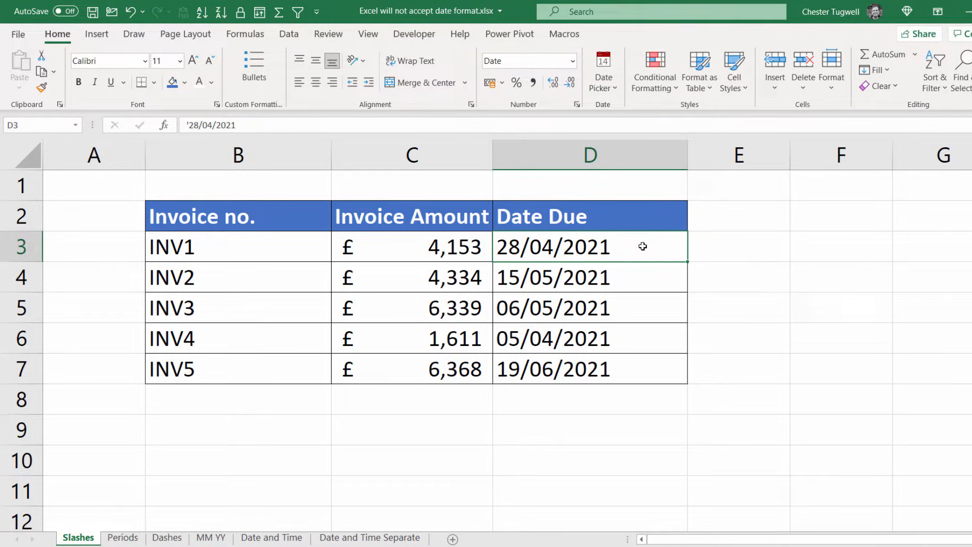
mouse_move(663, 365)
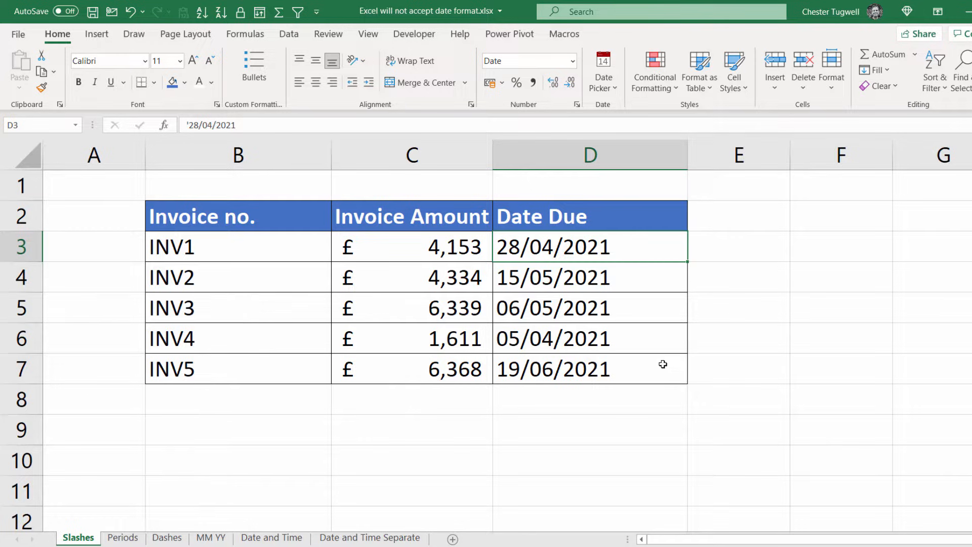
mouse_move(627, 275)
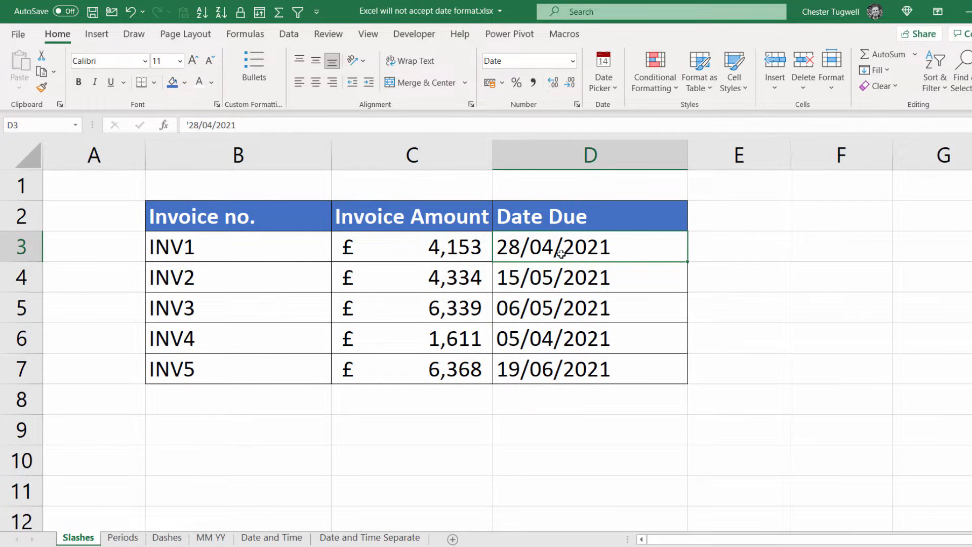
drag(552, 246, 552, 369)
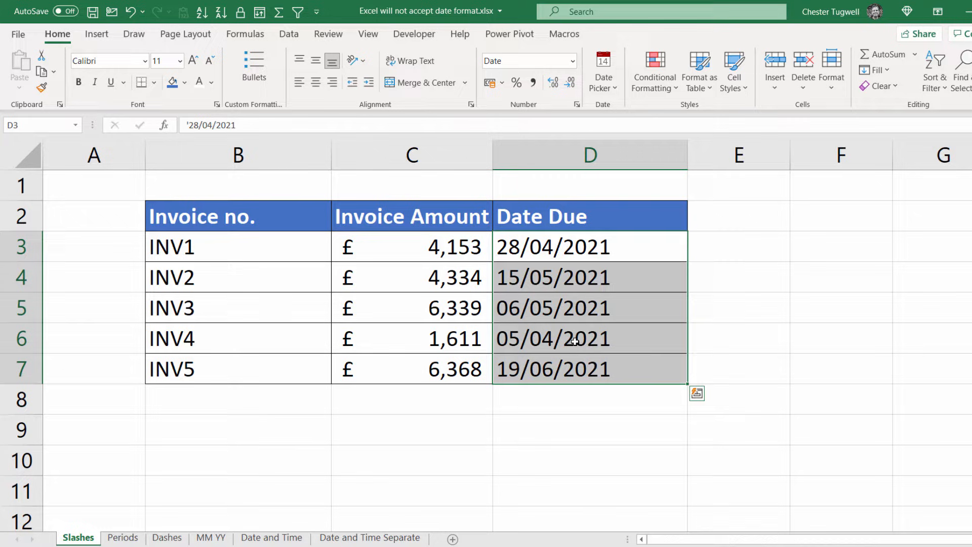
click(289, 34)
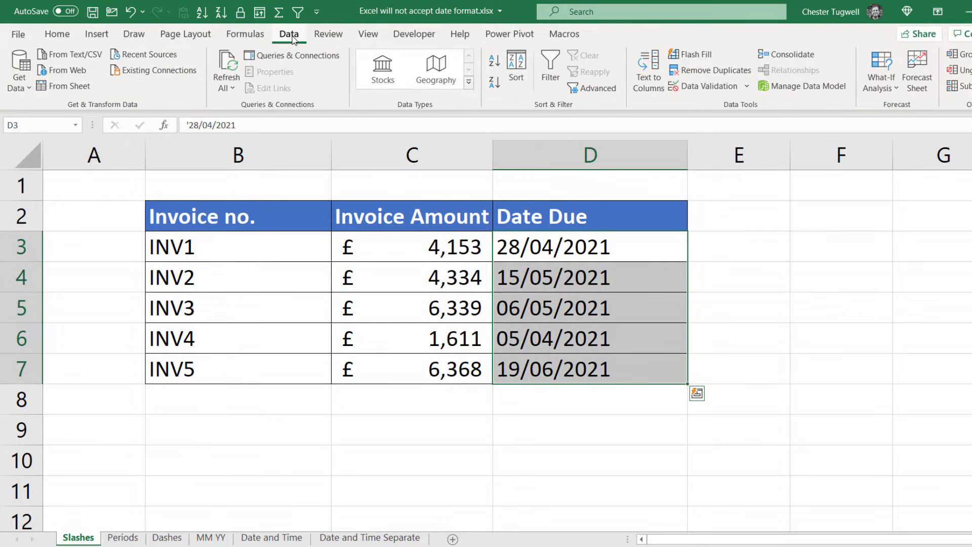
mouse_move(647, 76)
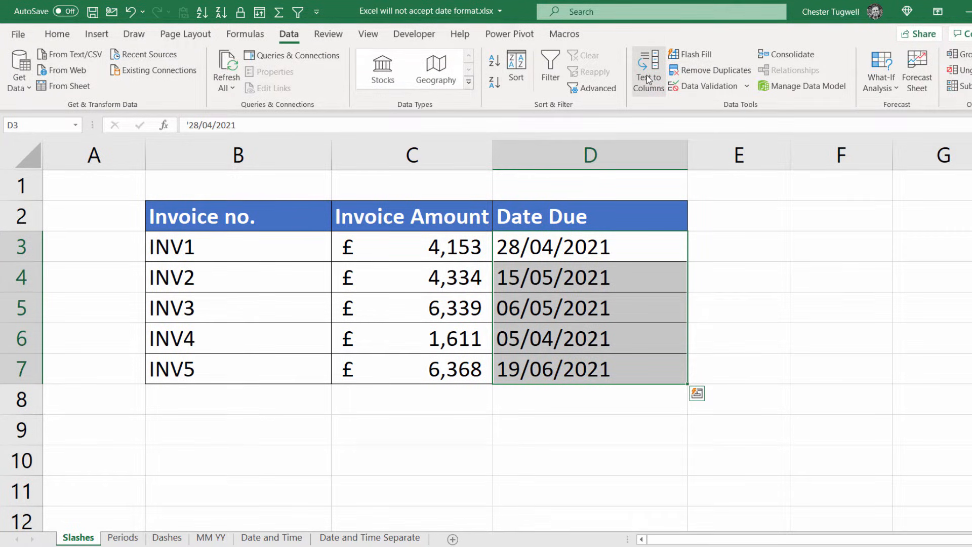
click(649, 71)
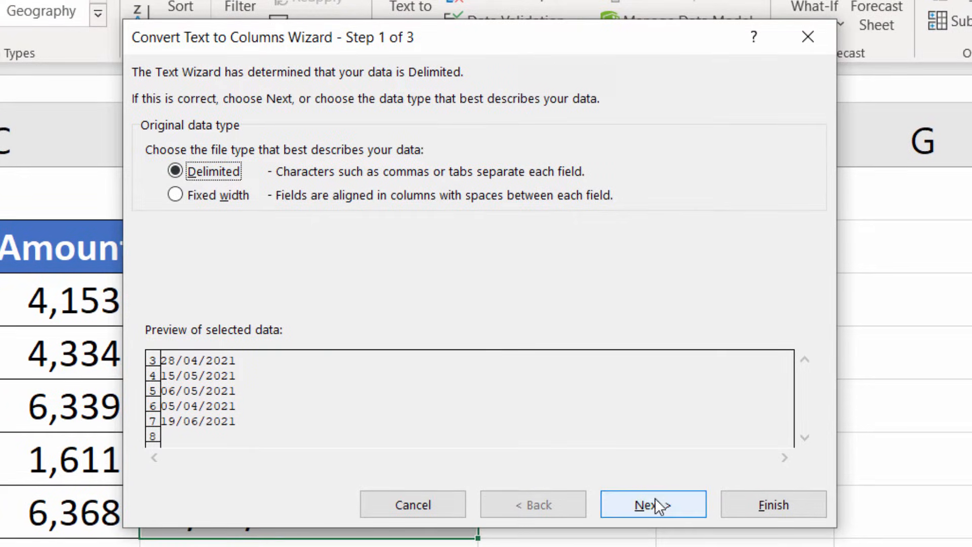
Step through the wizard, set the column to Date with DMY order, and finish.
click(653, 505)
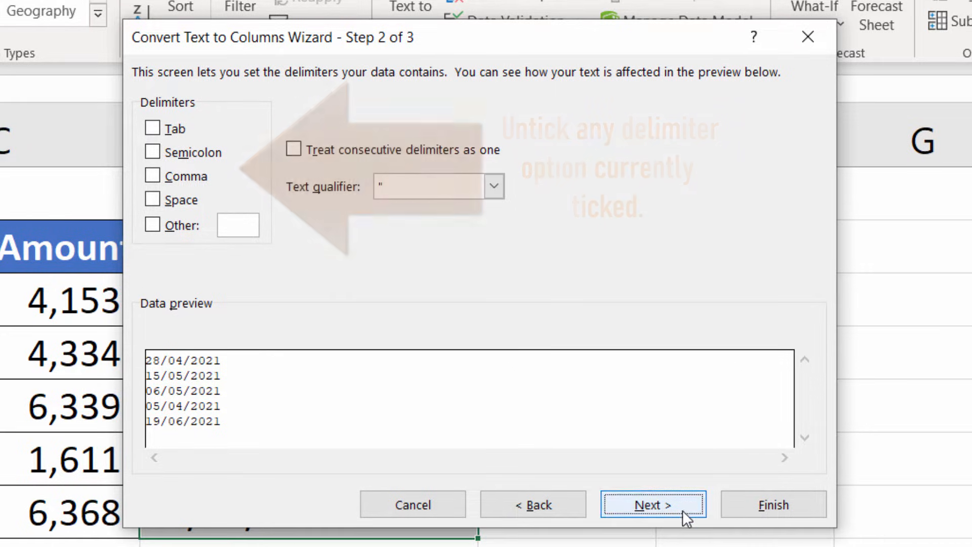
click(652, 504)
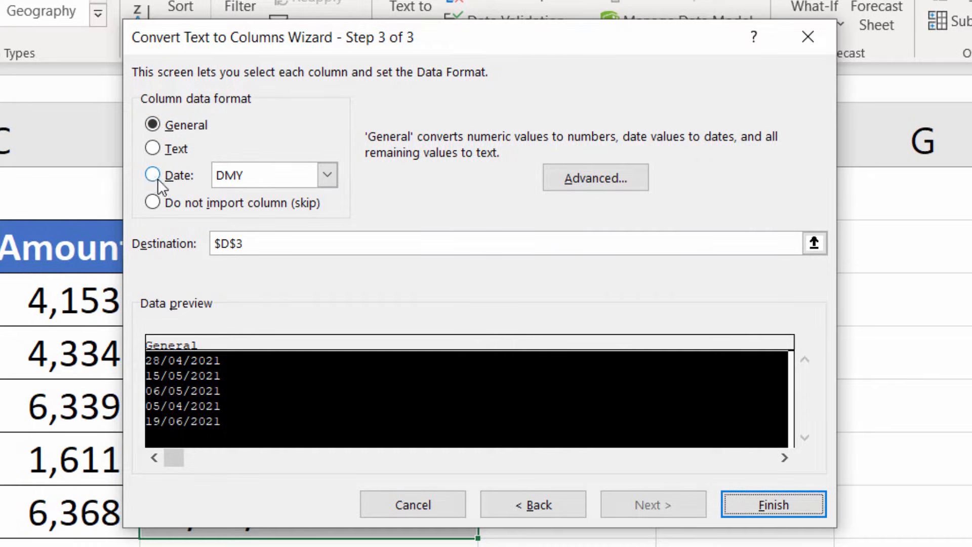
click(151, 175)
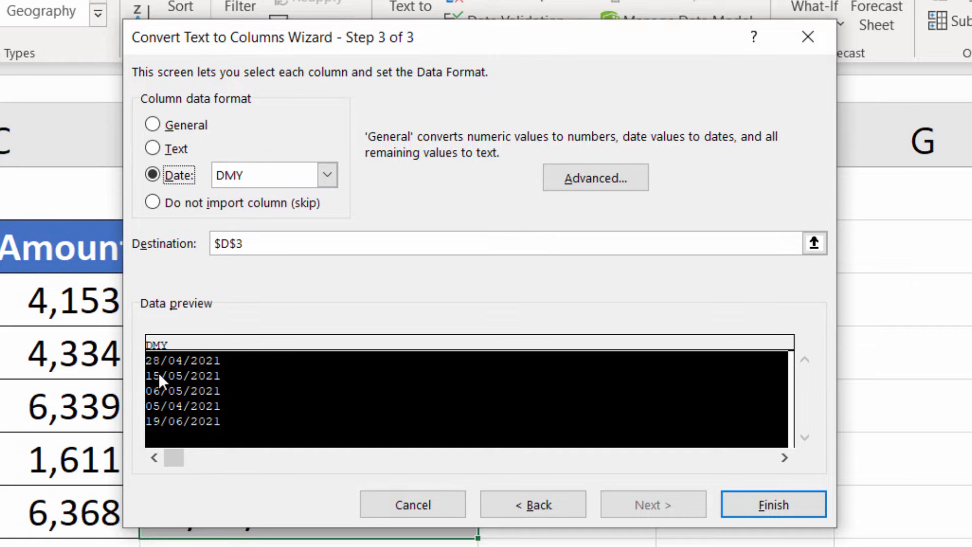
mouse_move(172, 366)
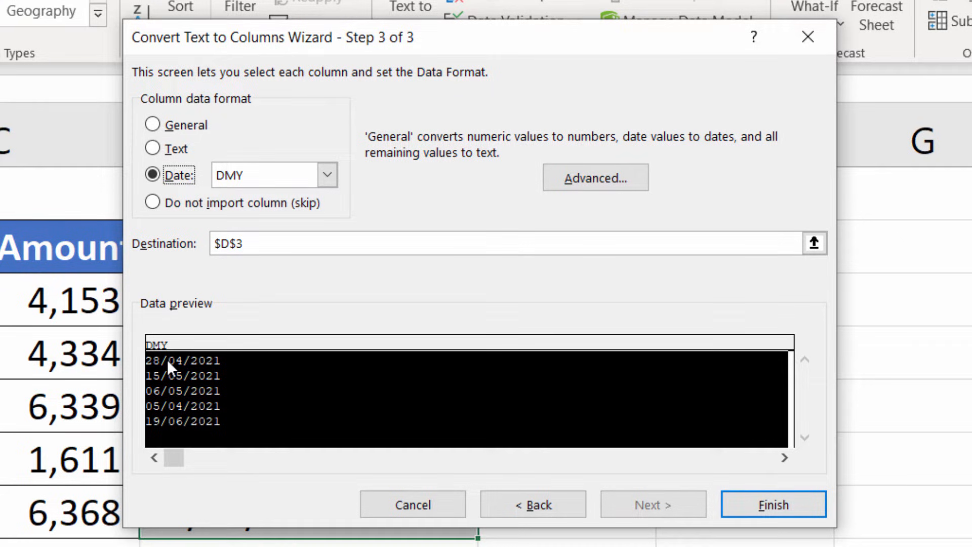
mouse_move(219, 195)
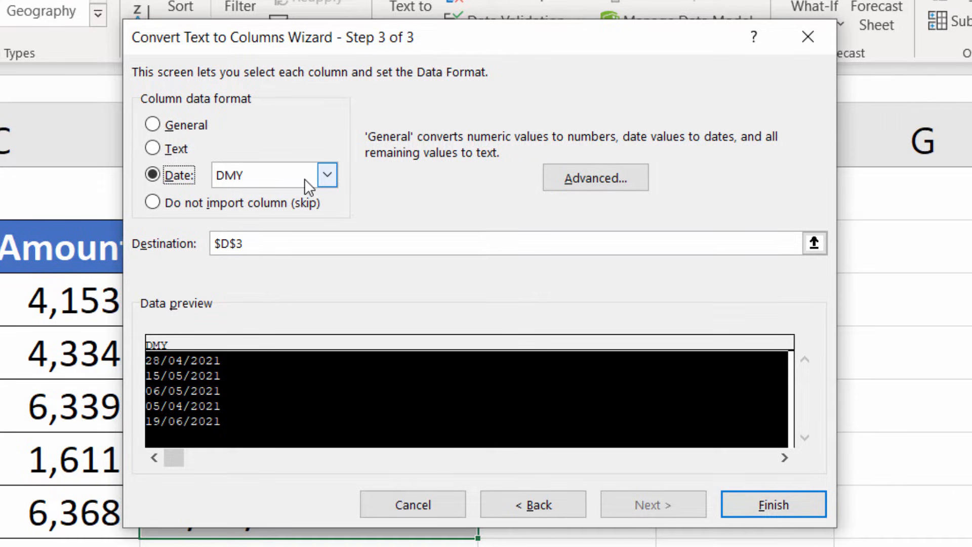
mouse_move(317, 189)
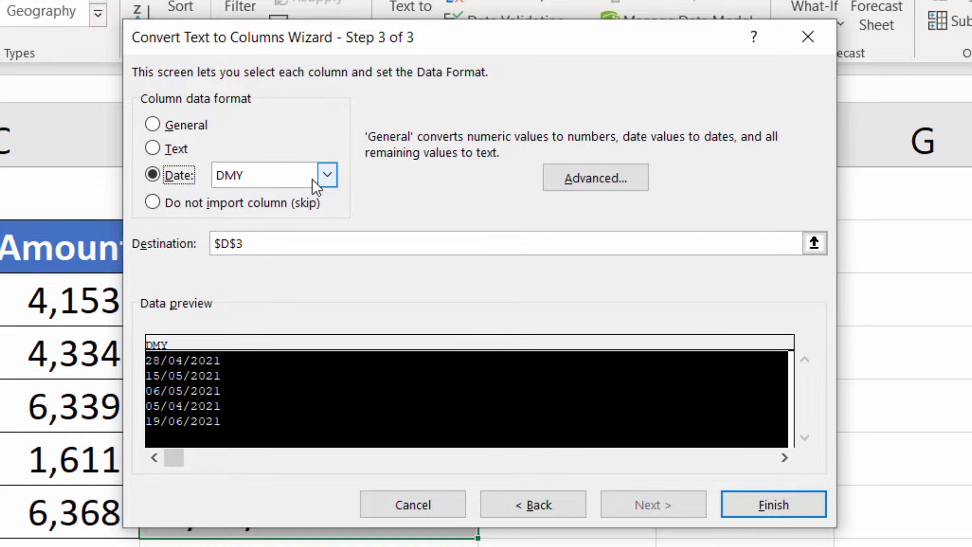
click(327, 175)
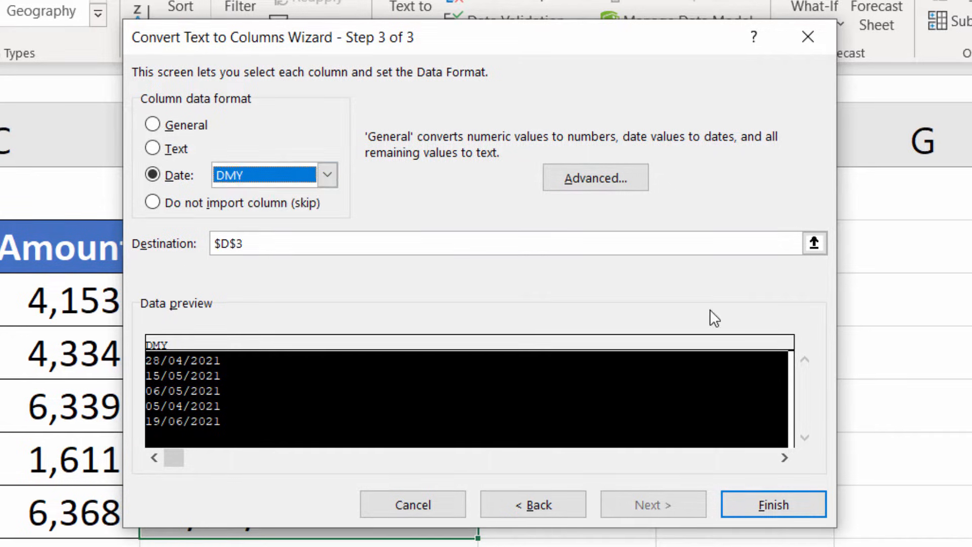
click(774, 505)
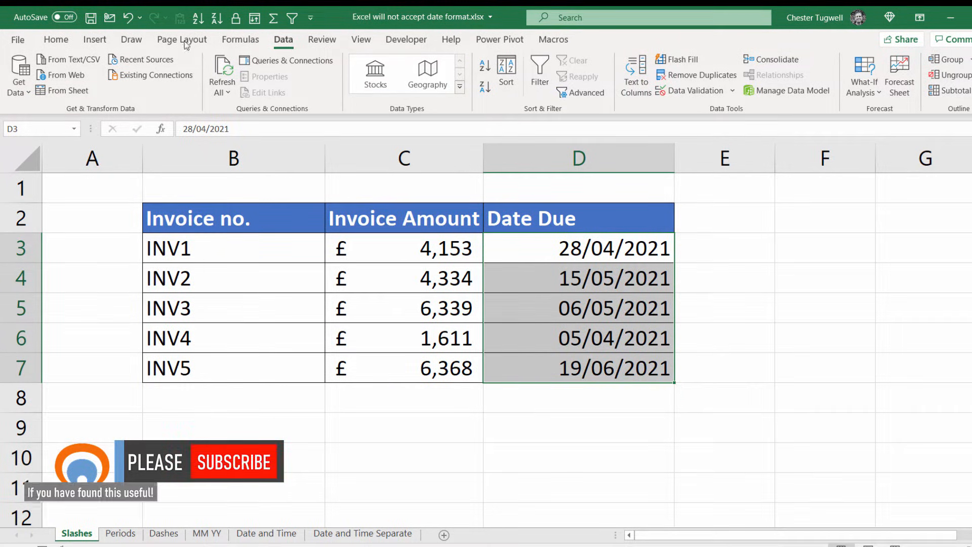
Apply the Long Date number format to the five due dates, e.g. 28 April 2021.
click(56, 40)
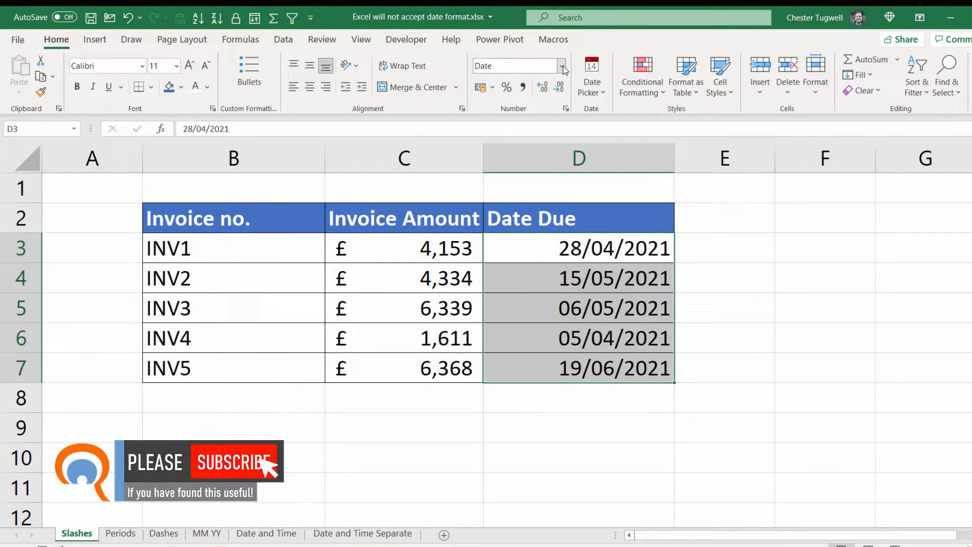
click(561, 66)
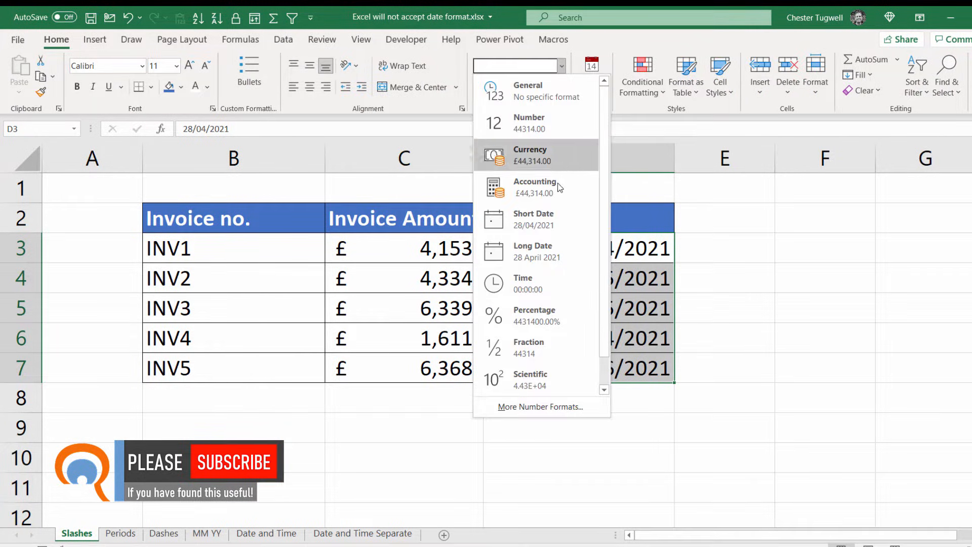
click(533, 252)
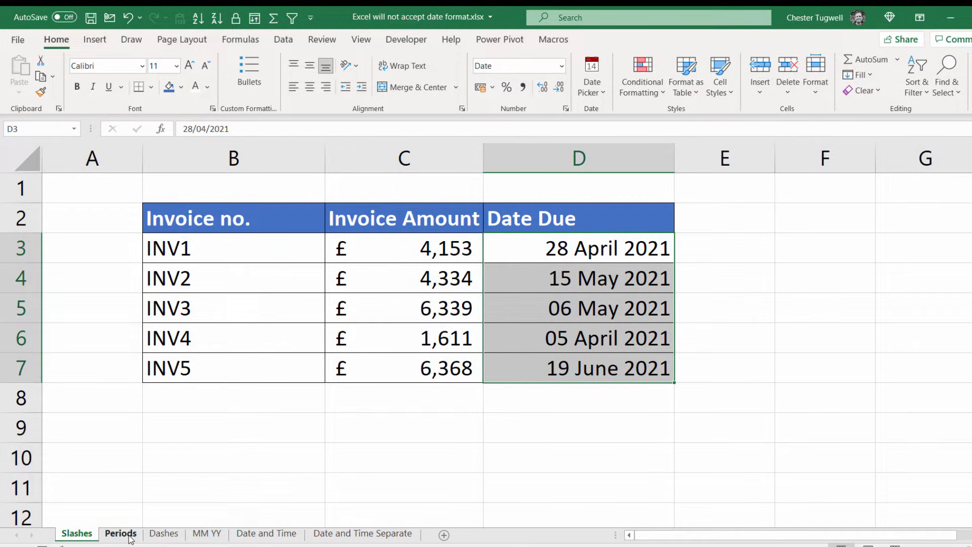
Convert the dotted due dates on the Periods sheet, then move to the Dashes sheet.
click(133, 533)
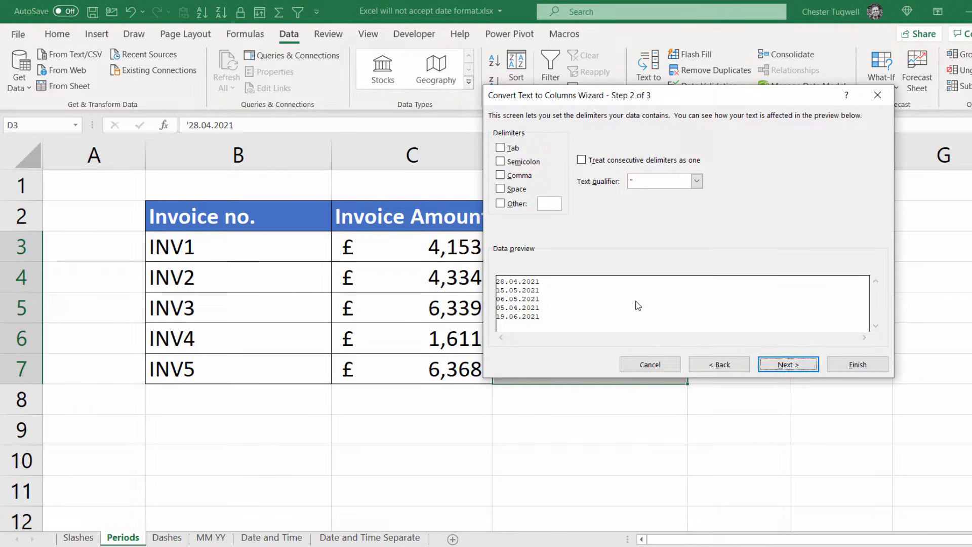
click(858, 364)
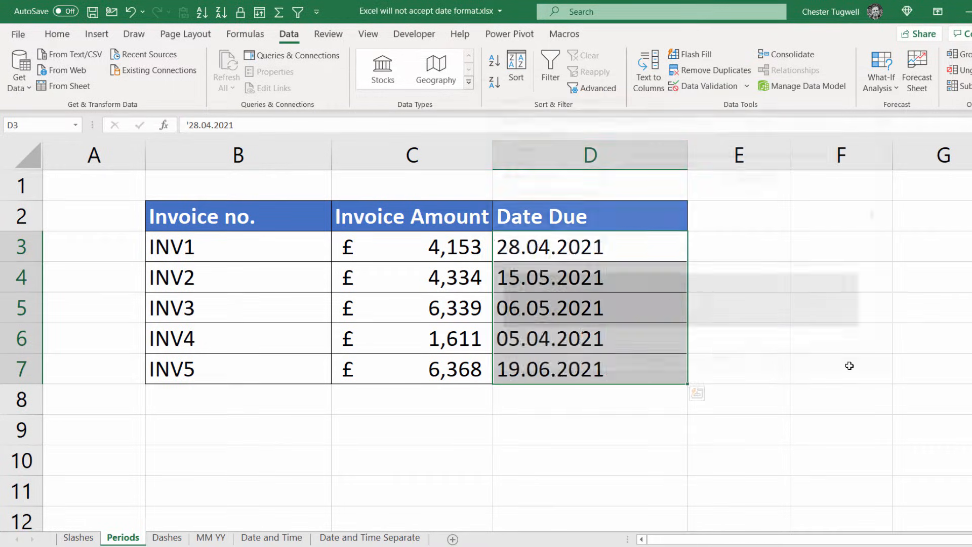
click(166, 538)
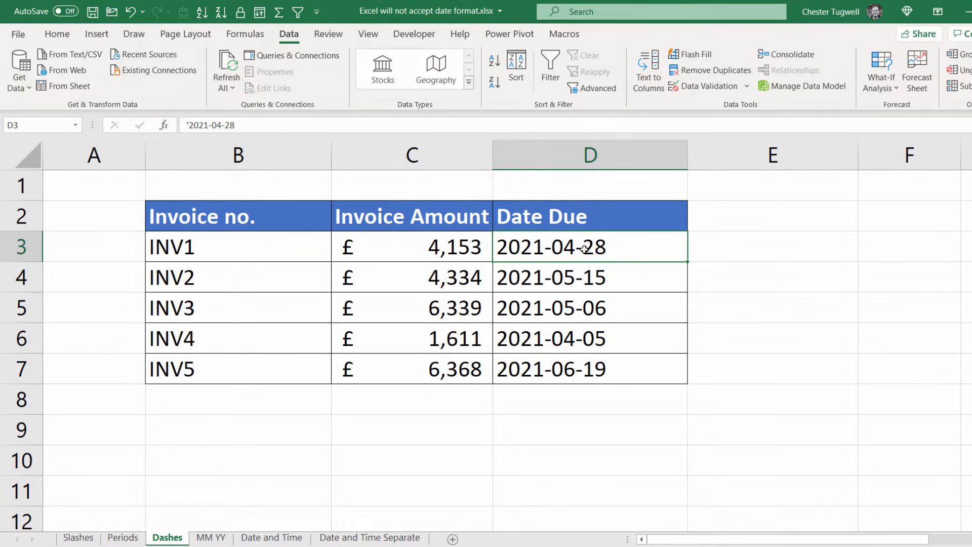
mouse_move(561, 247)
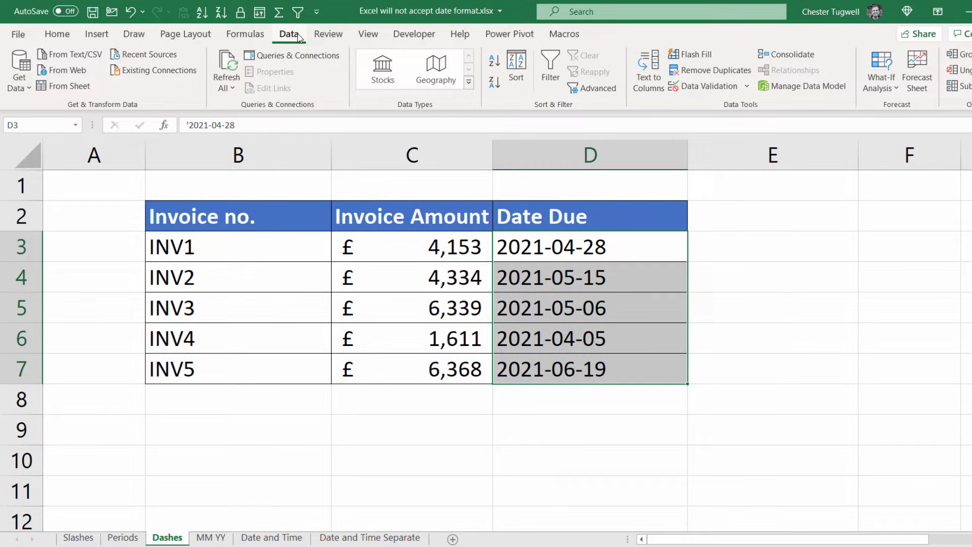
Run Text to Columns on the dashed due dates with Date set to YMD order.
click(647, 68)
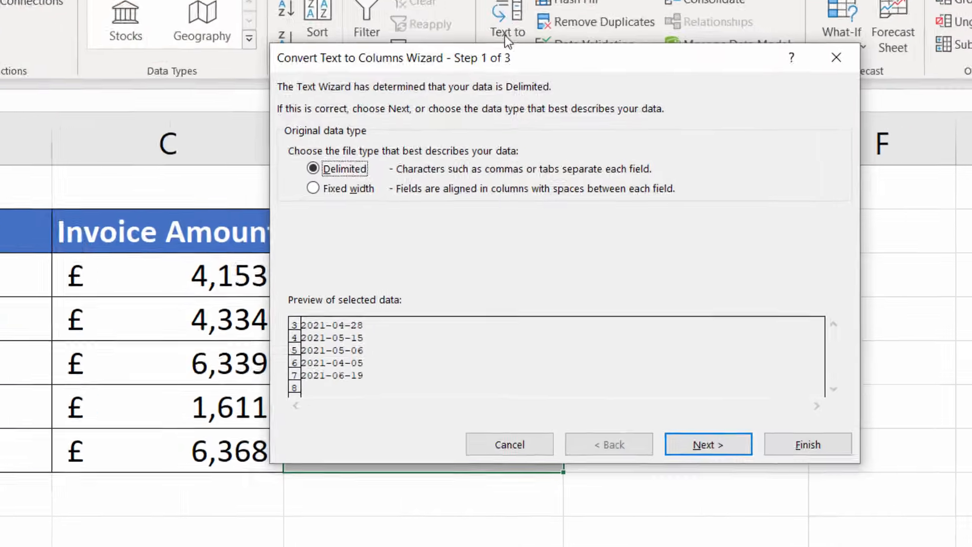
click(708, 444)
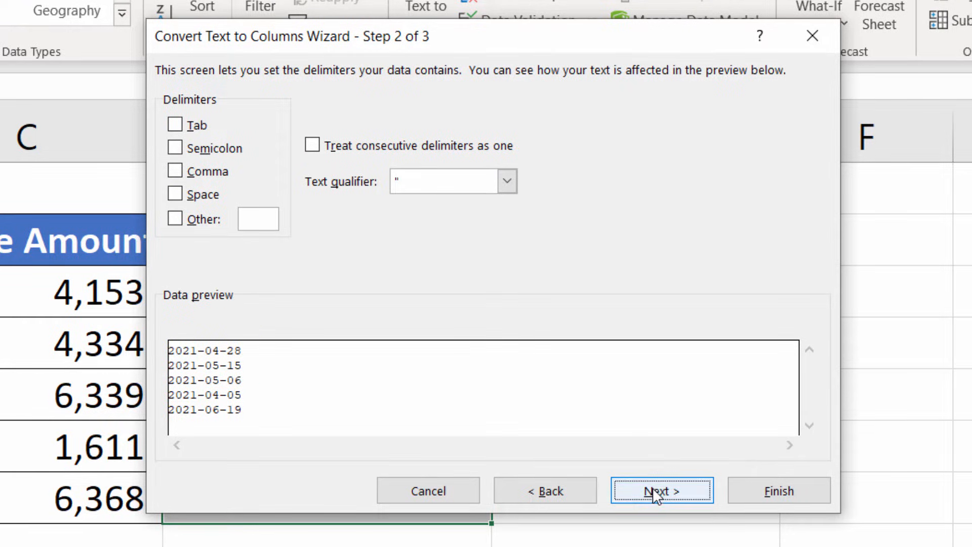
click(659, 491)
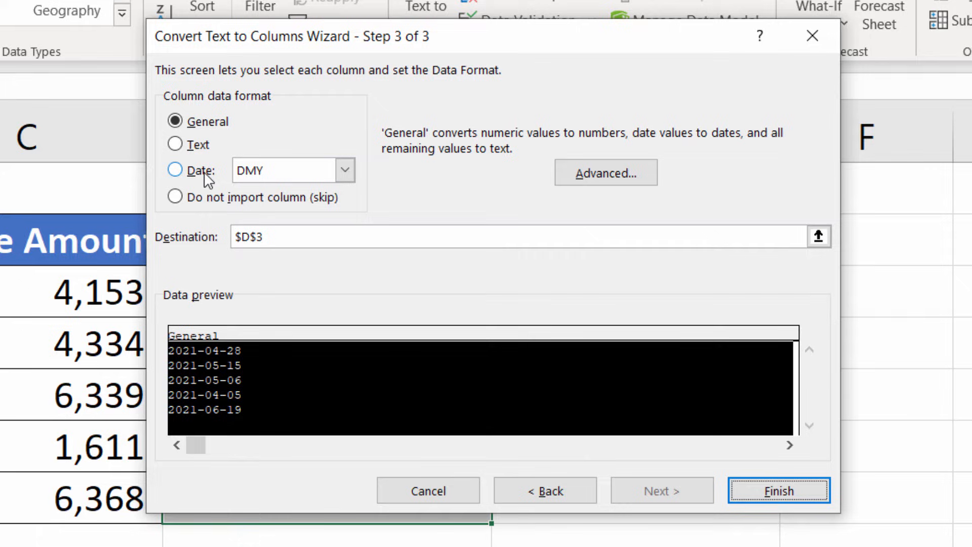
click(175, 170)
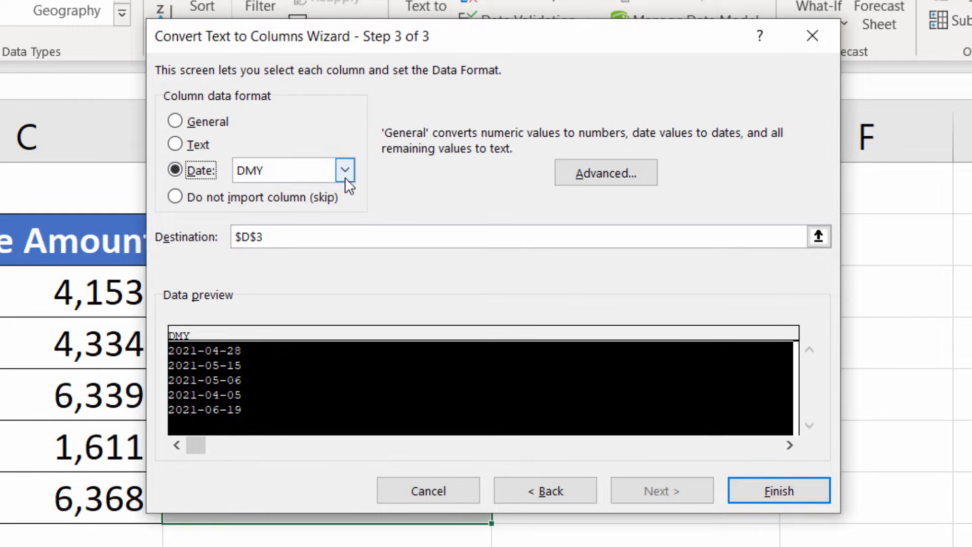
click(345, 170)
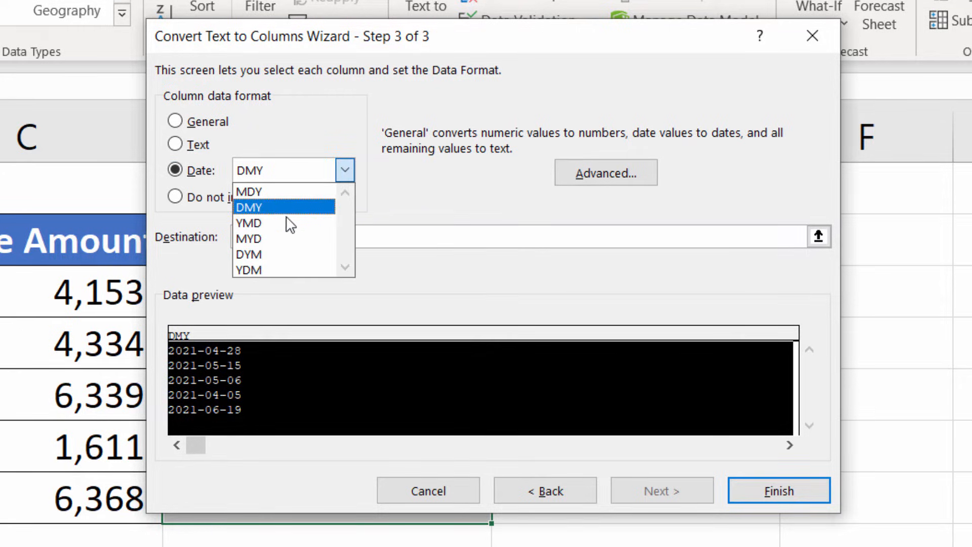
click(248, 222)
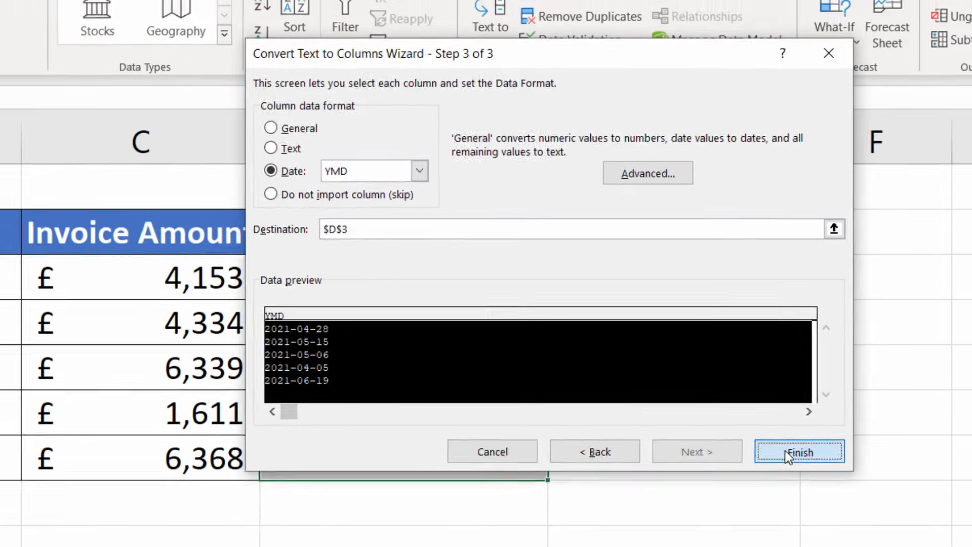
click(800, 451)
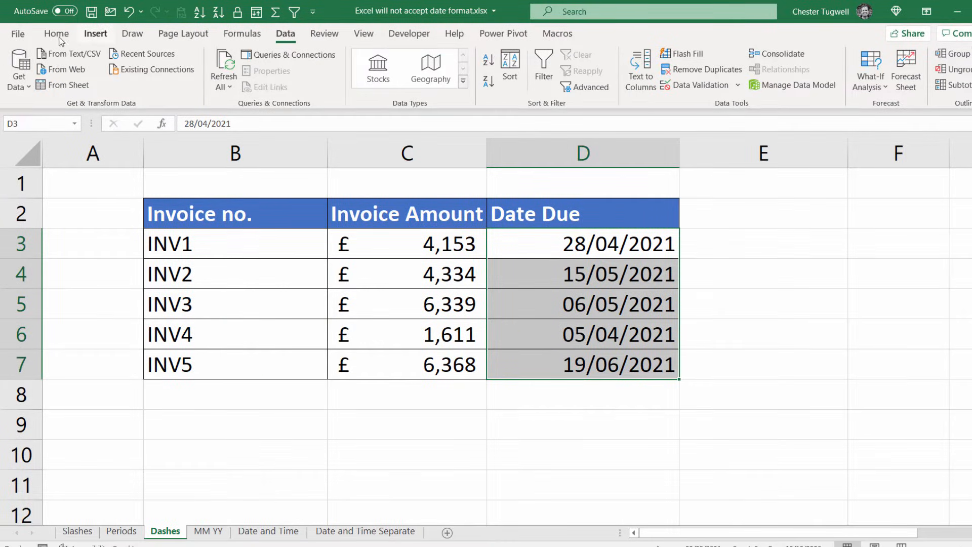
click(56, 34)
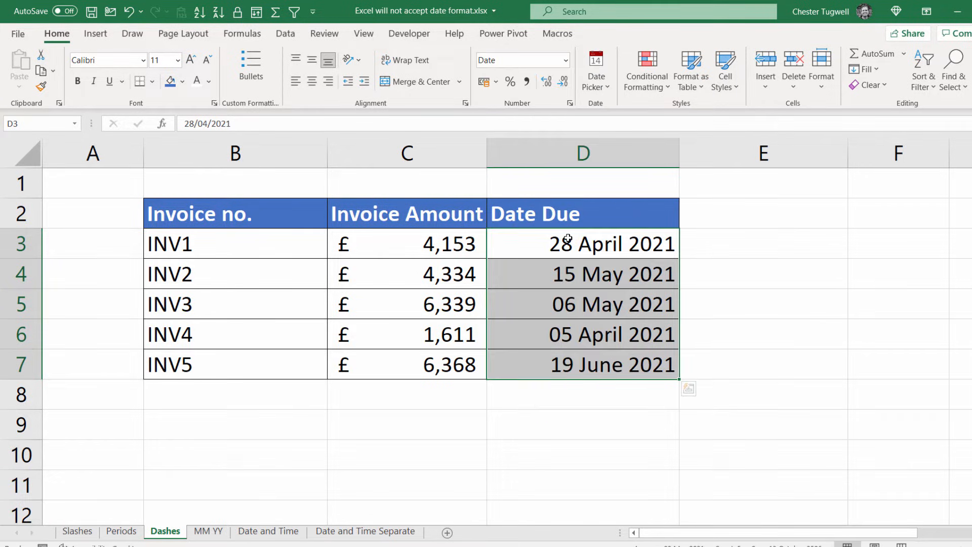
Convert the MM YY Month Due text to DMY dates and show them as Long Date.
click(208, 531)
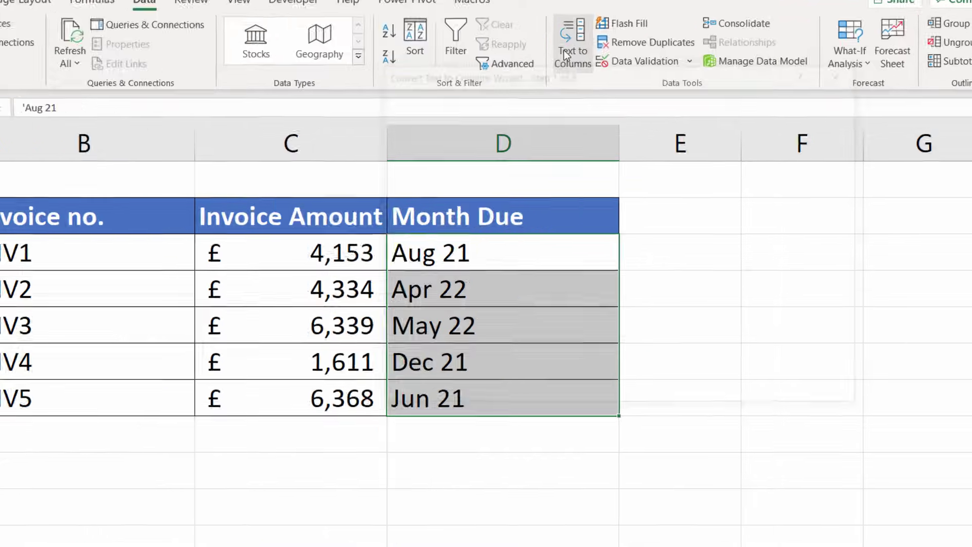
click(572, 40)
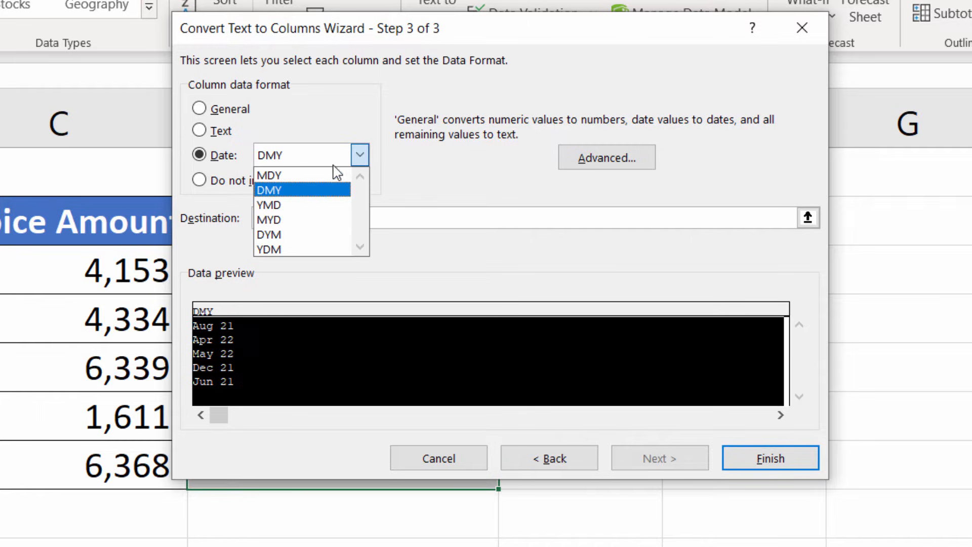
click(270, 190)
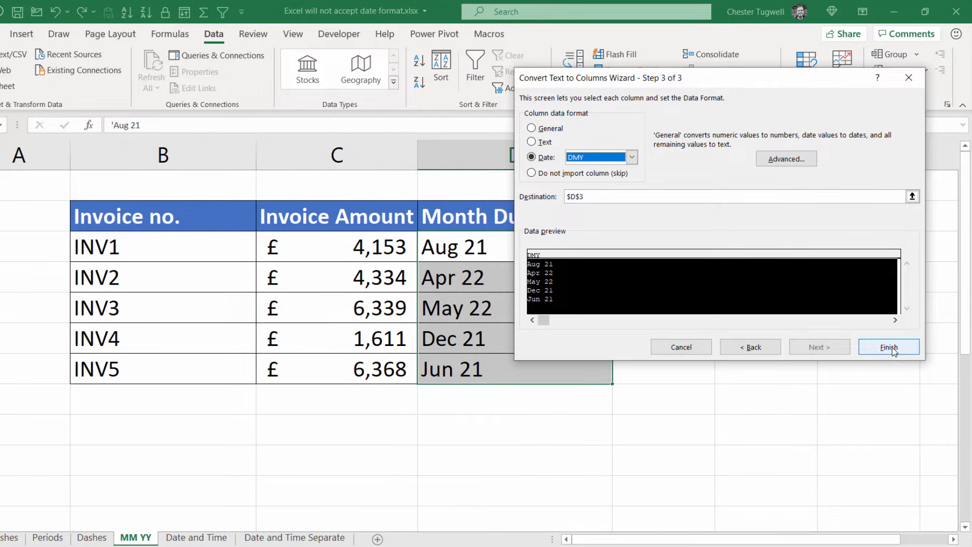
click(889, 347)
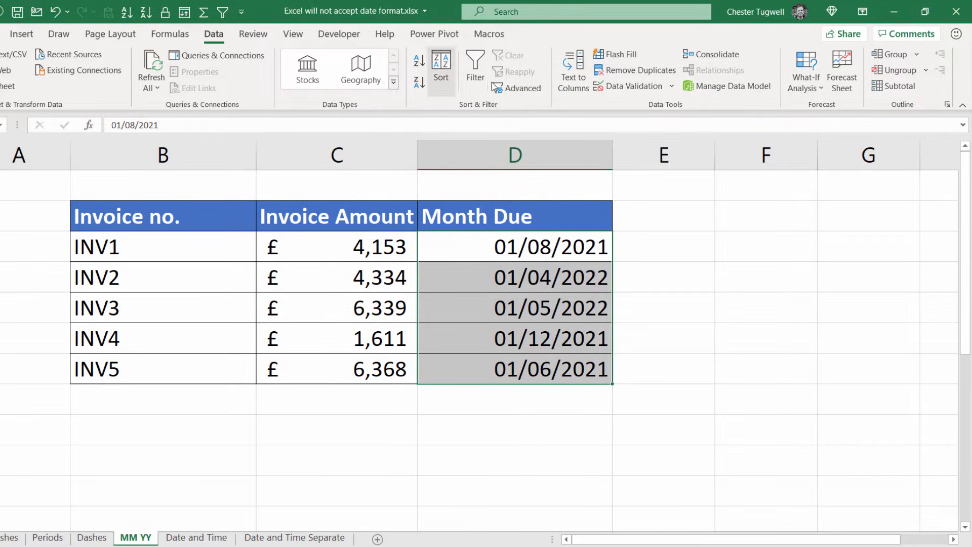
click(58, 34)
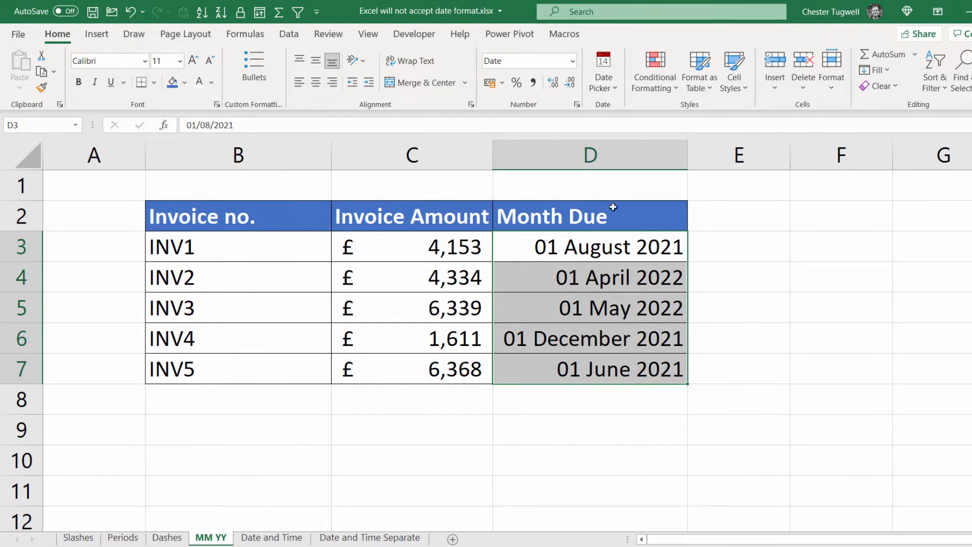
click(271, 538)
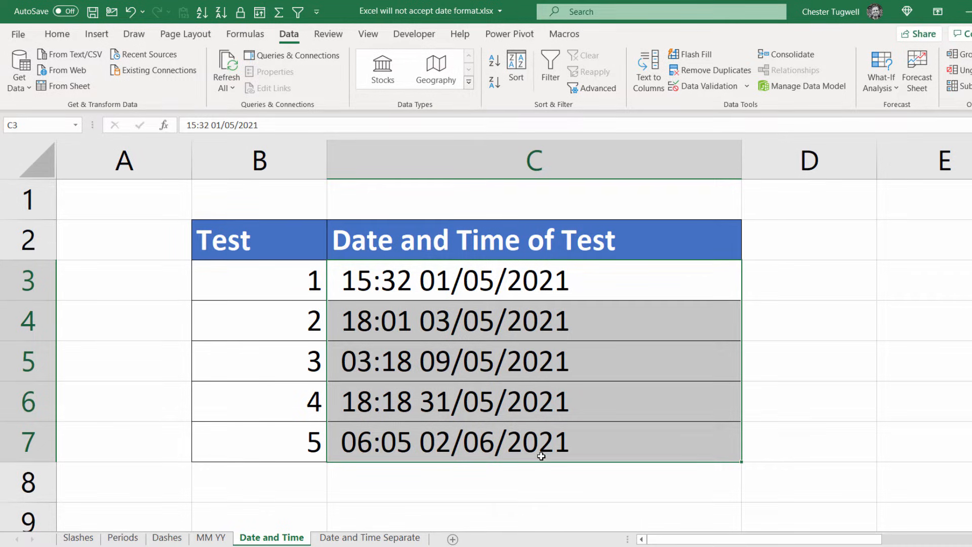
mouse_move(520, 280)
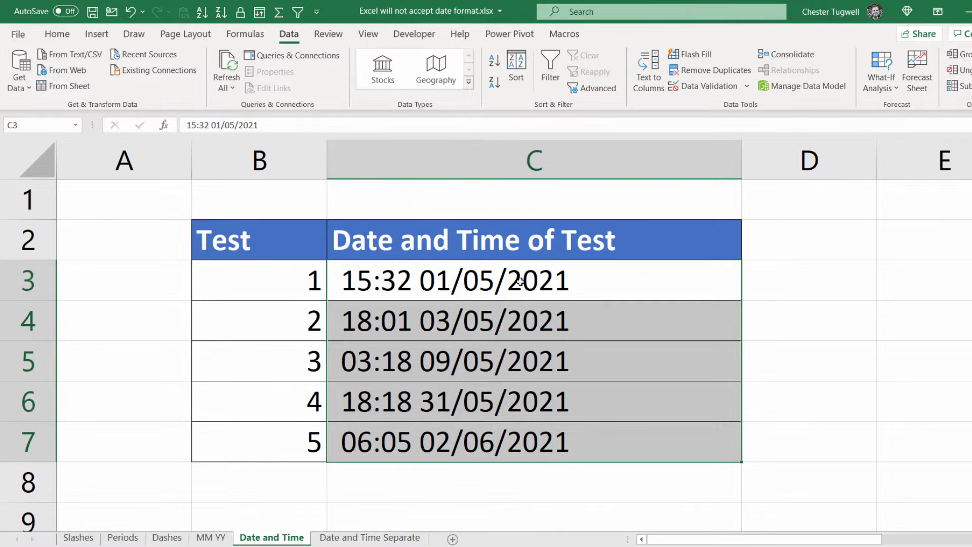
mouse_move(548, 467)
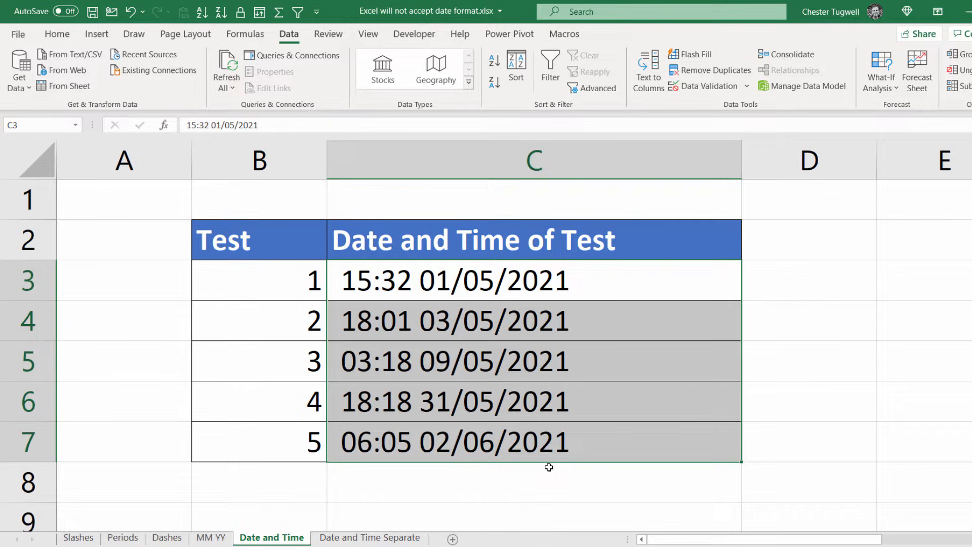
mouse_move(491, 331)
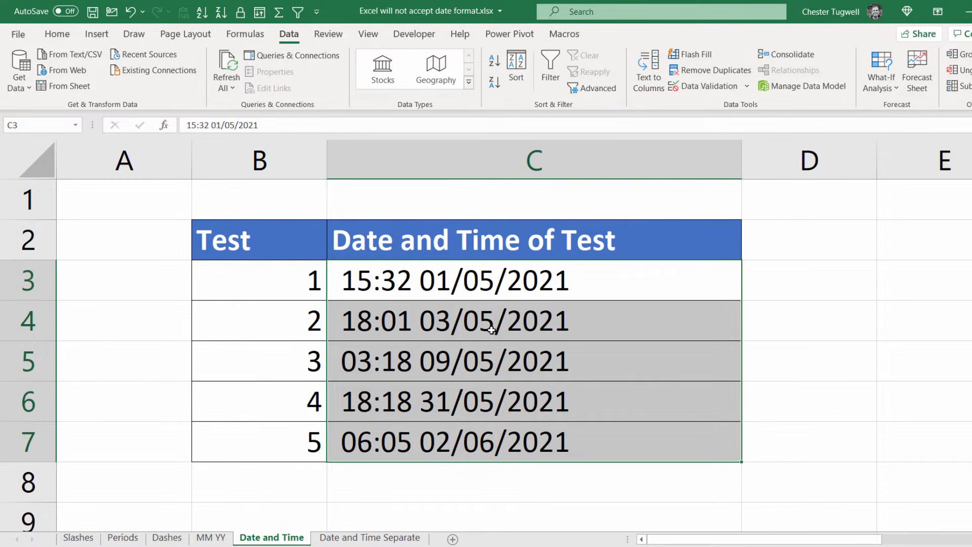
mouse_move(289, 37)
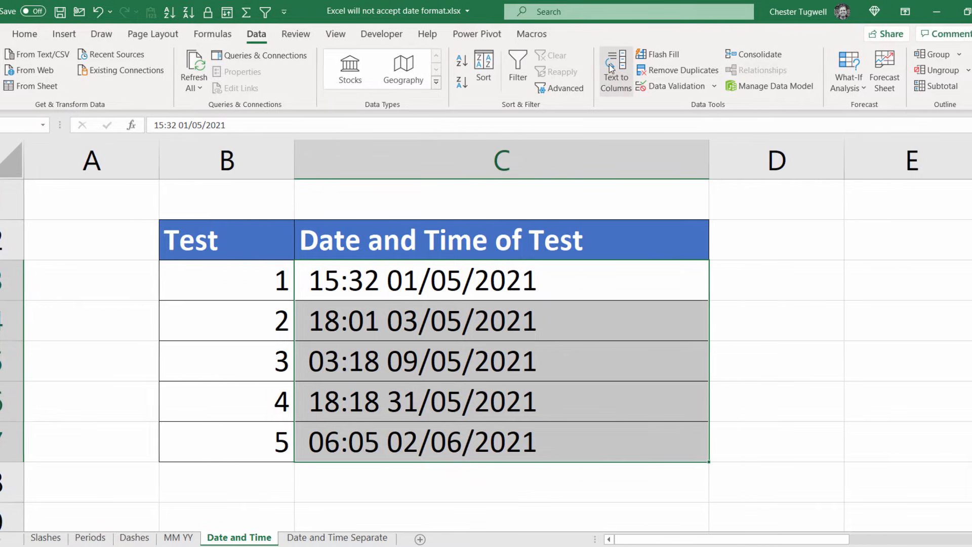
Run Text to Columns on the date-time text in C3:C7 with Date DMY.
click(615, 62)
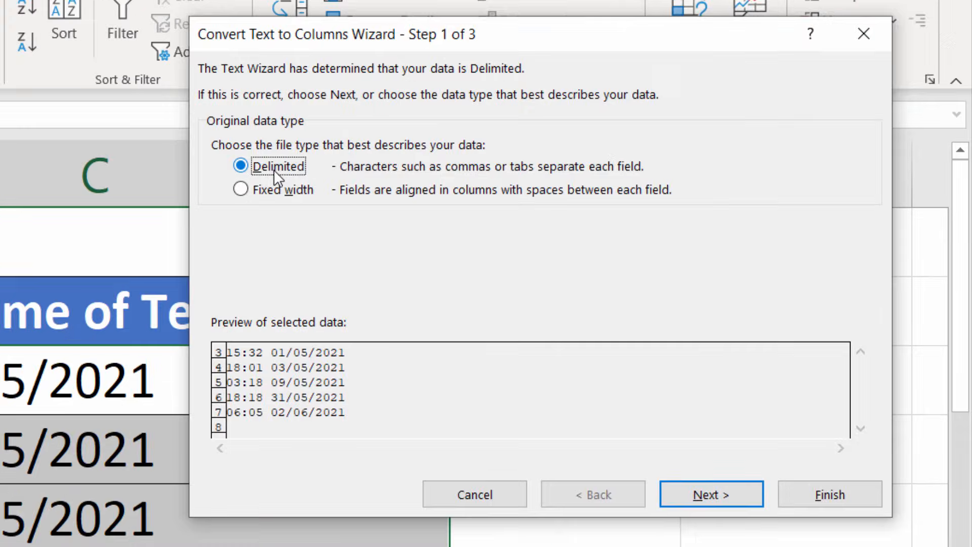
click(712, 495)
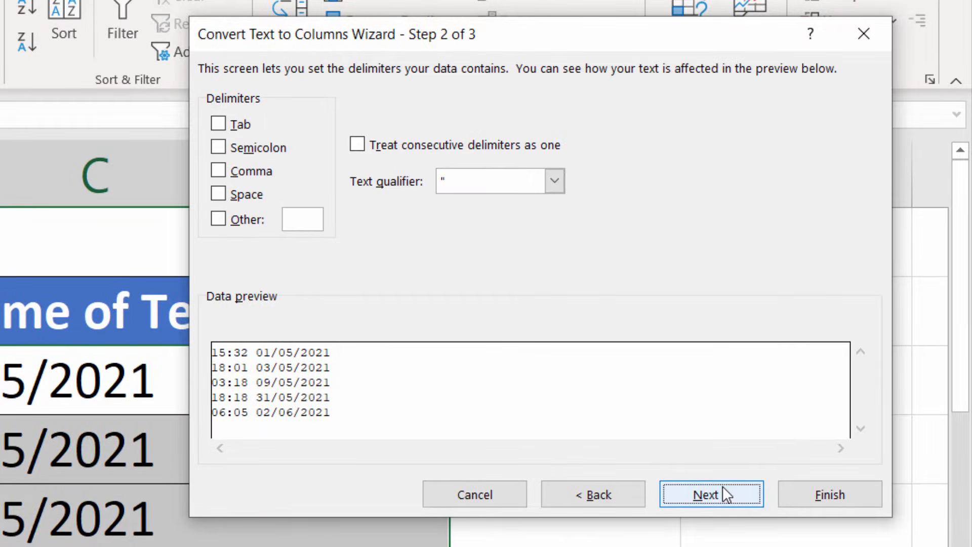
click(710, 495)
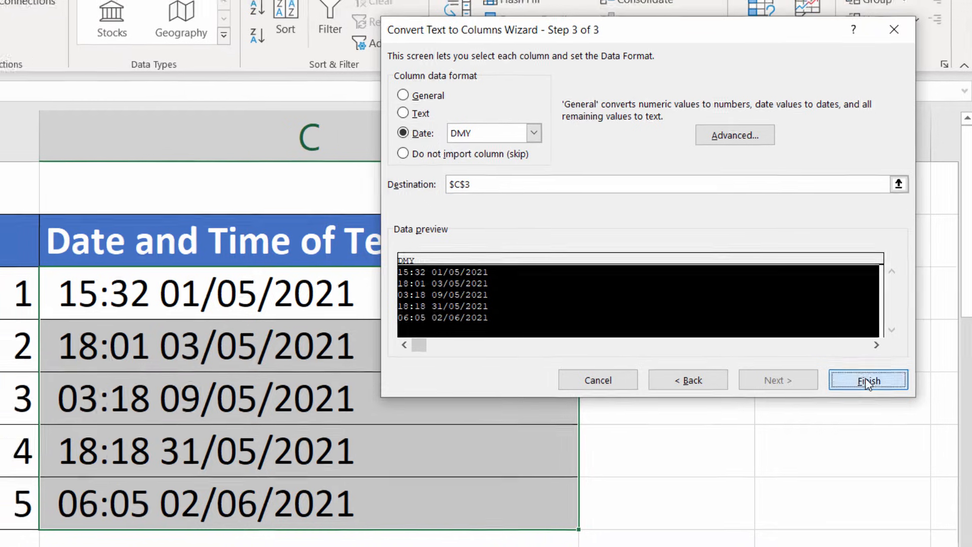
click(869, 380)
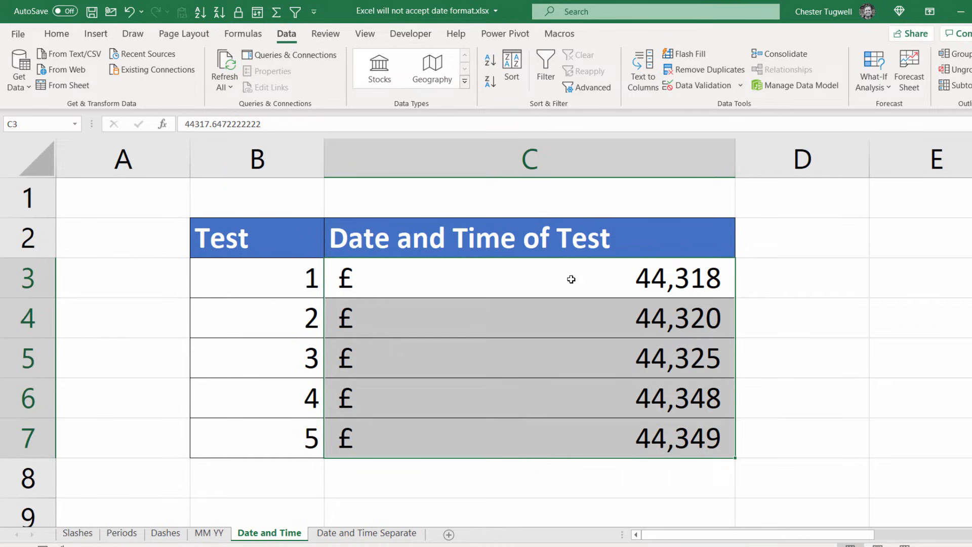
mouse_move(463, 268)
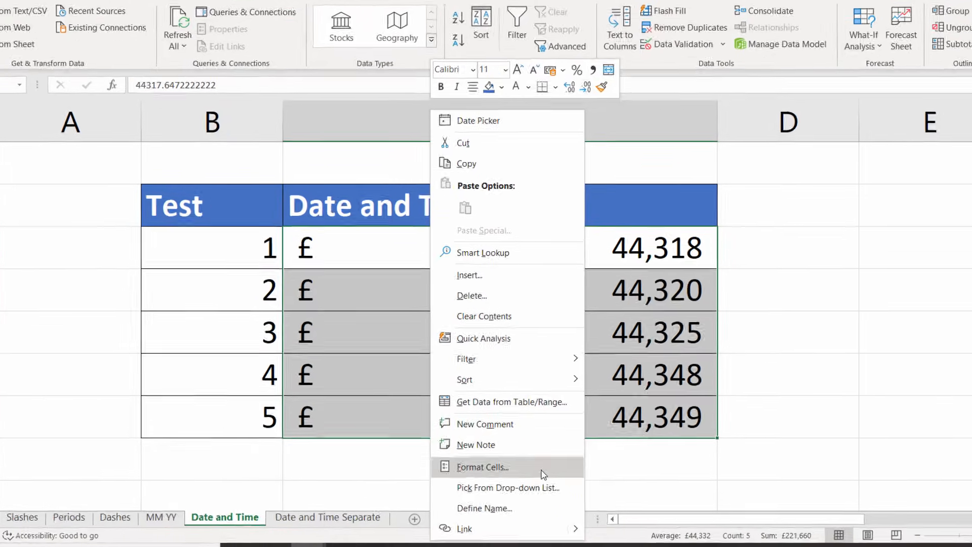
Enter the custom format code dddd mmmm yyy hh:mm:ss in Format Cells.
click(482, 467)
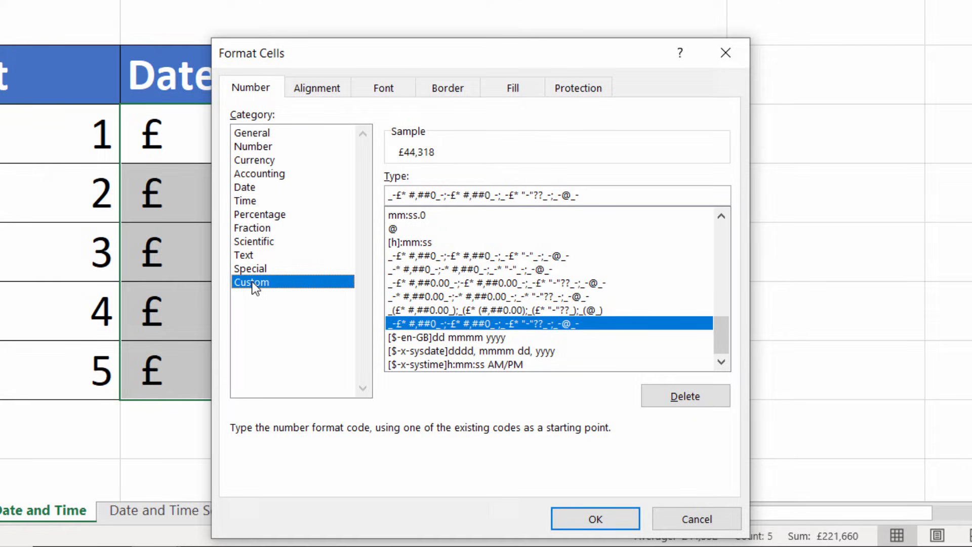
click(391, 195)
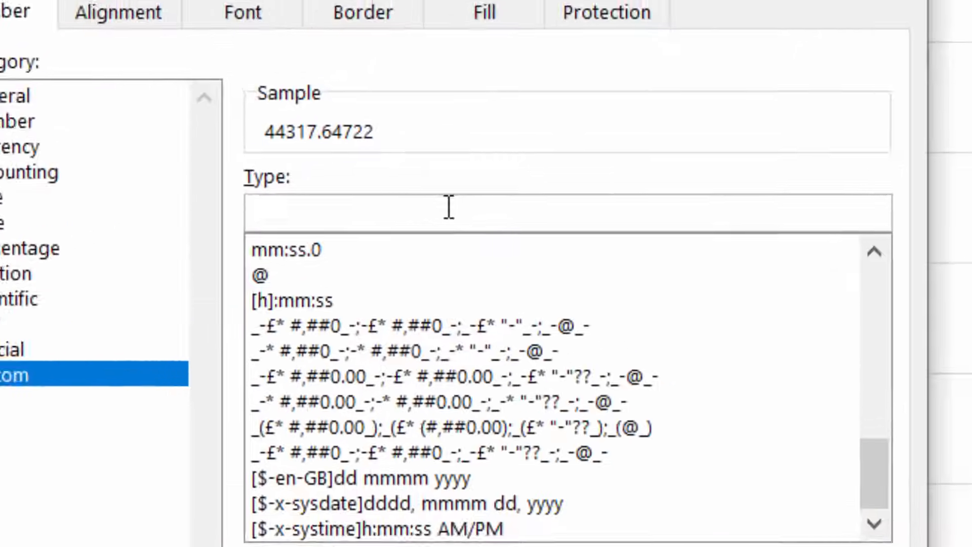
text(d)
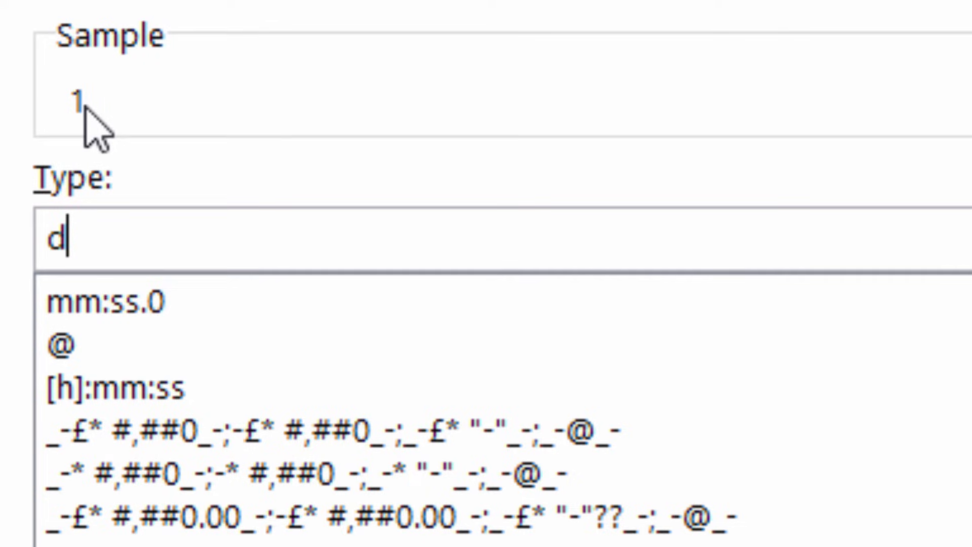
text(ddd)
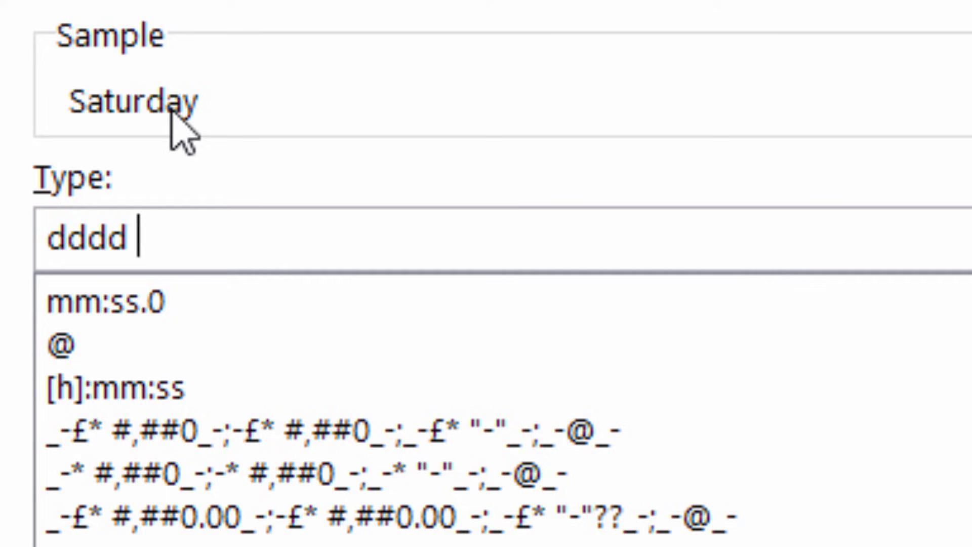
text(m)
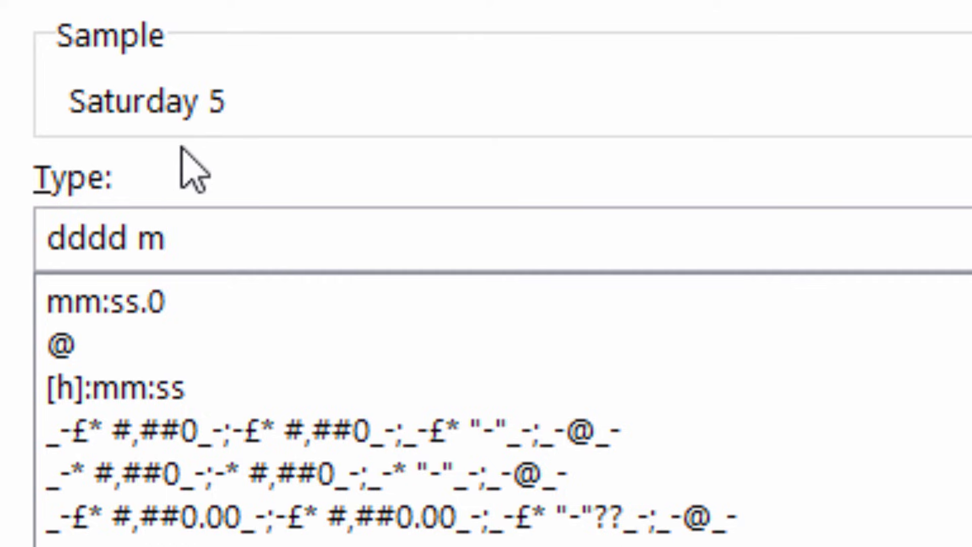
text(mm)
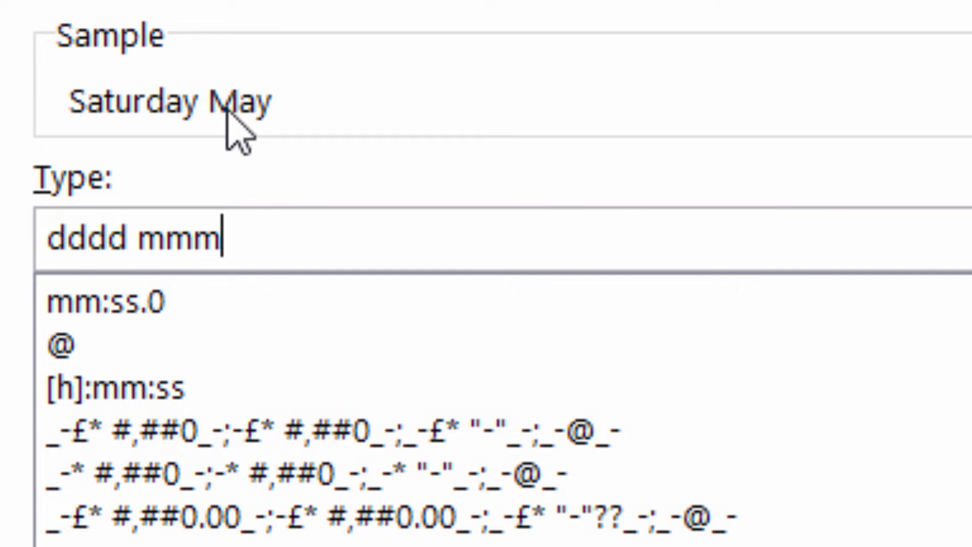
mouse_move(259, 130)
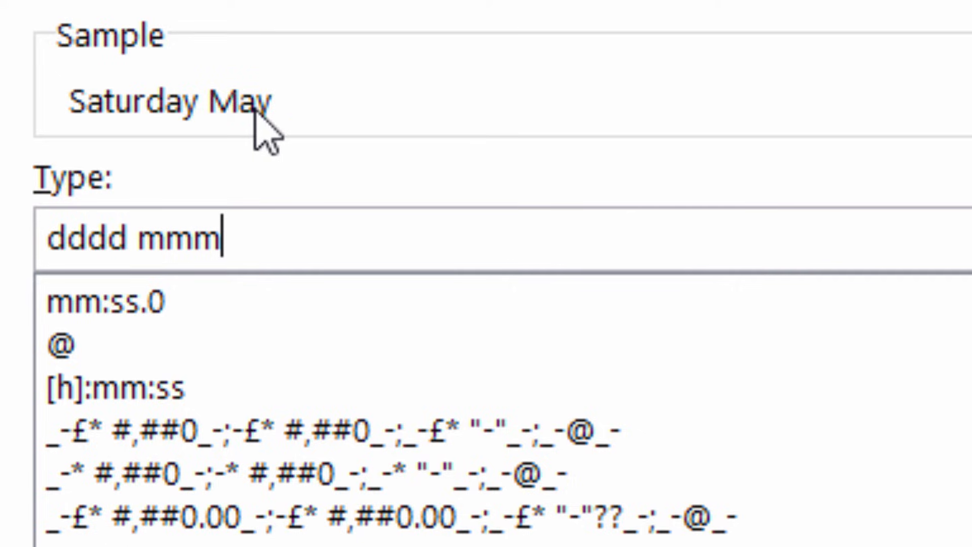
text(m)
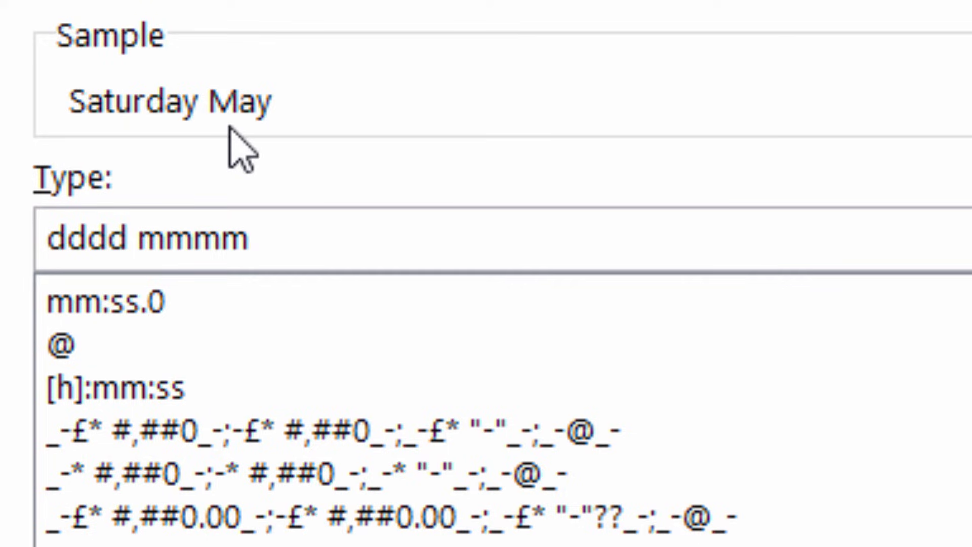
click(221, 253)
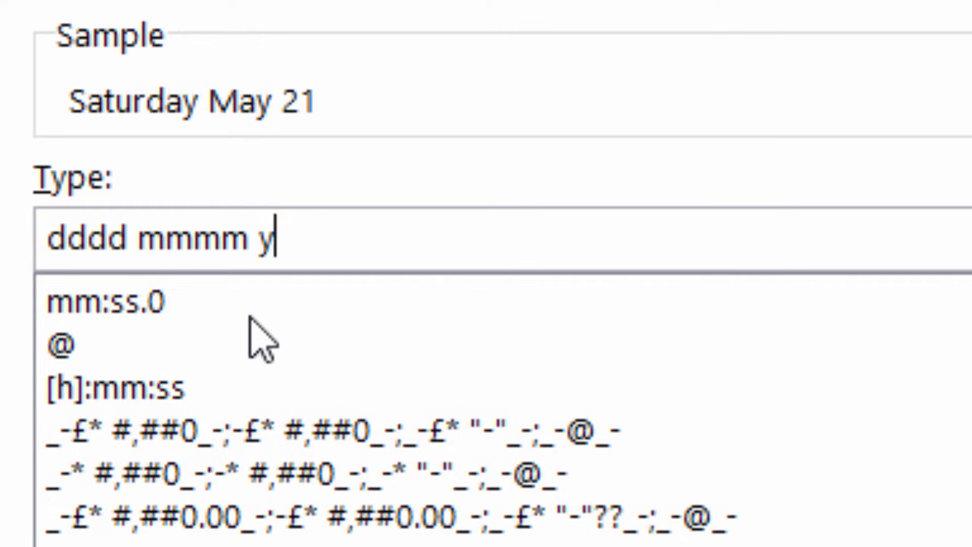
text(yy)
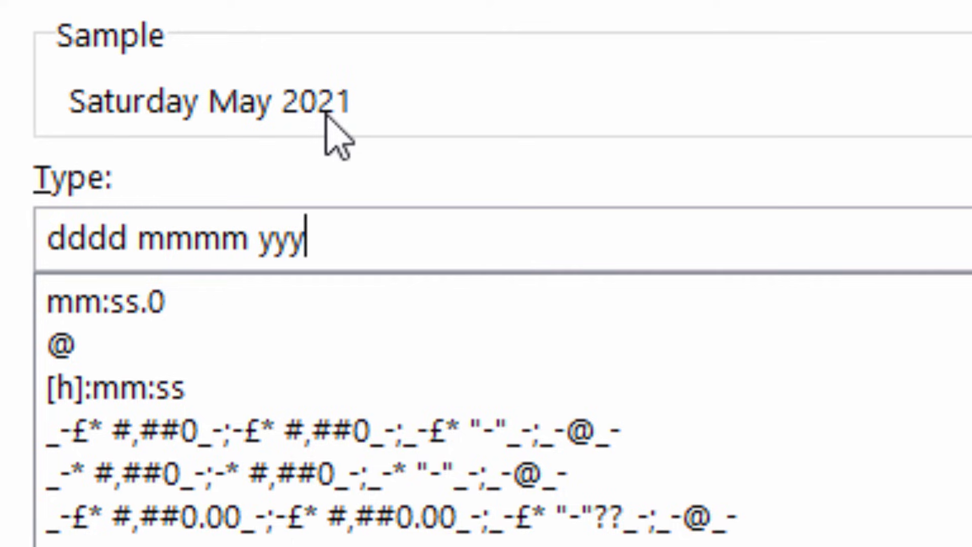
text(" ")
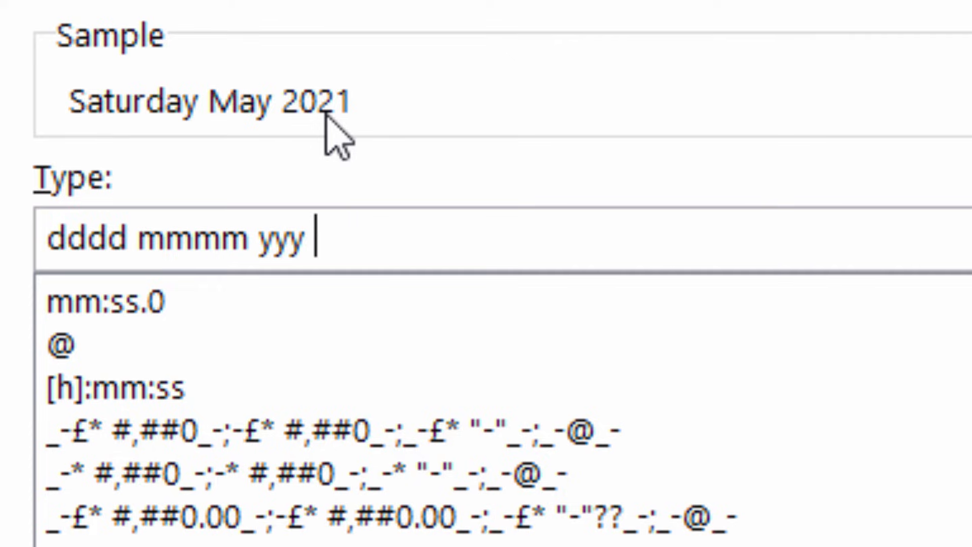
text(hh)
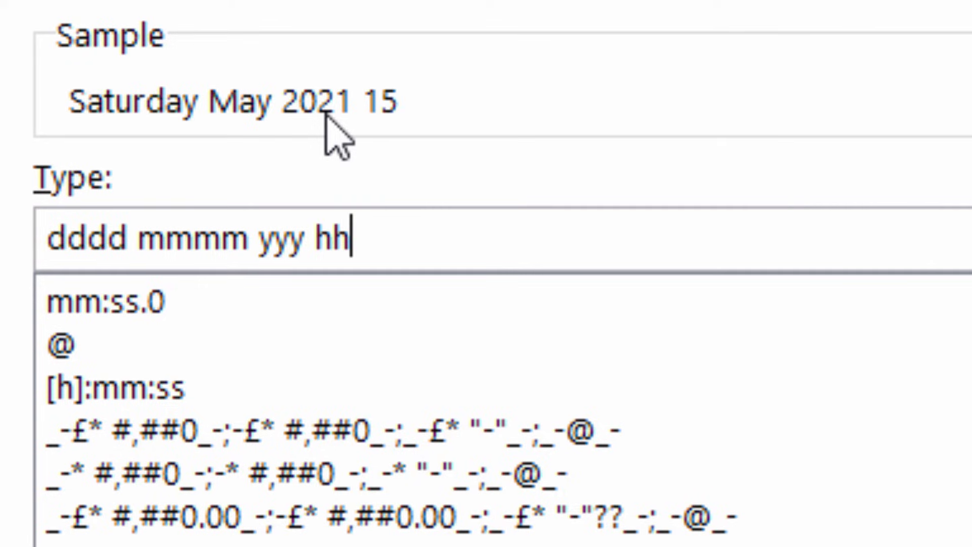
text(:m)
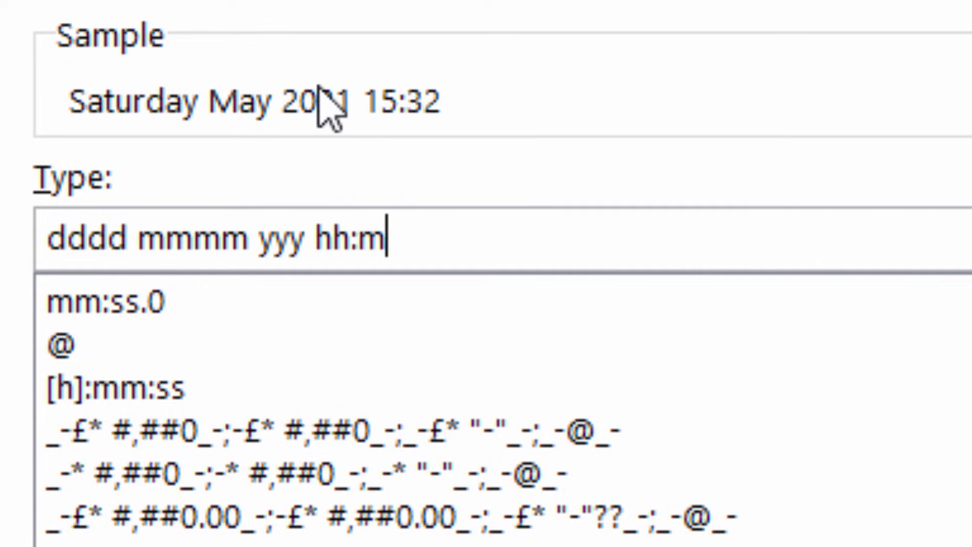
text(m:ss)
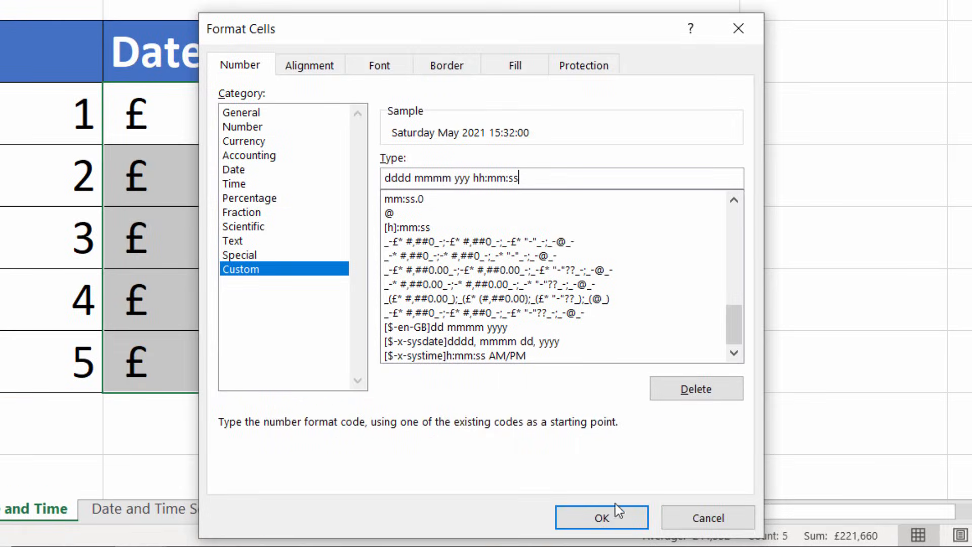
Apply the custom date-time format, then select C3:C7 on the Date and Time Separate sheet.
click(602, 517)
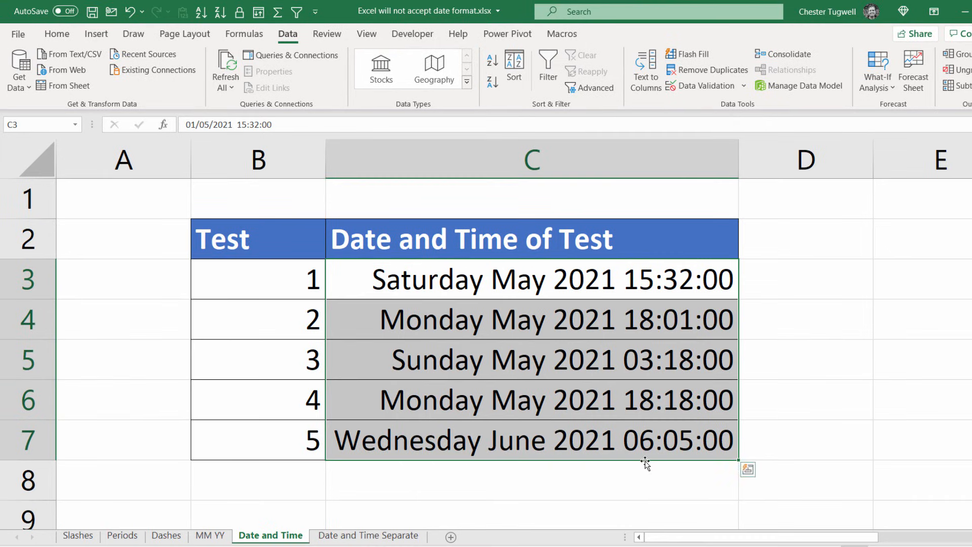
click(368, 535)
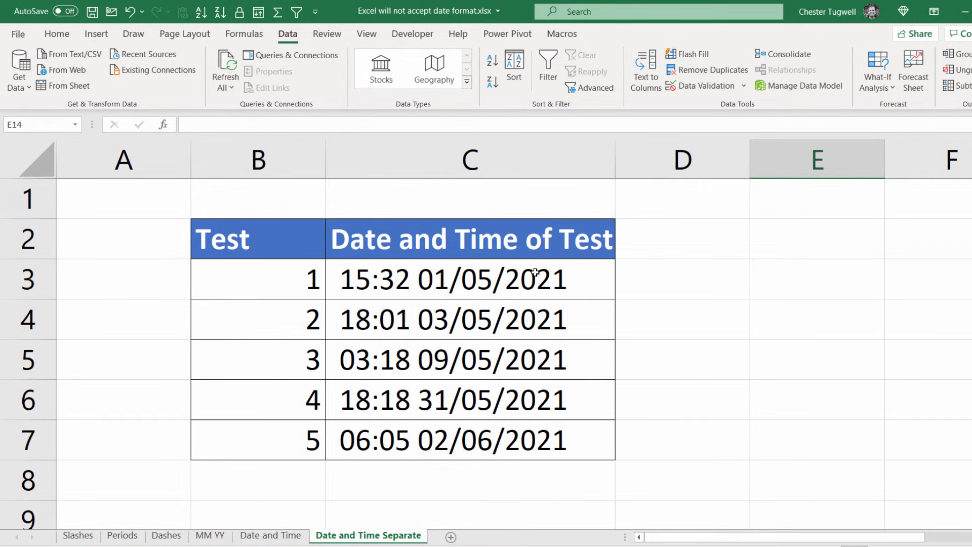
mouse_move(516, 276)
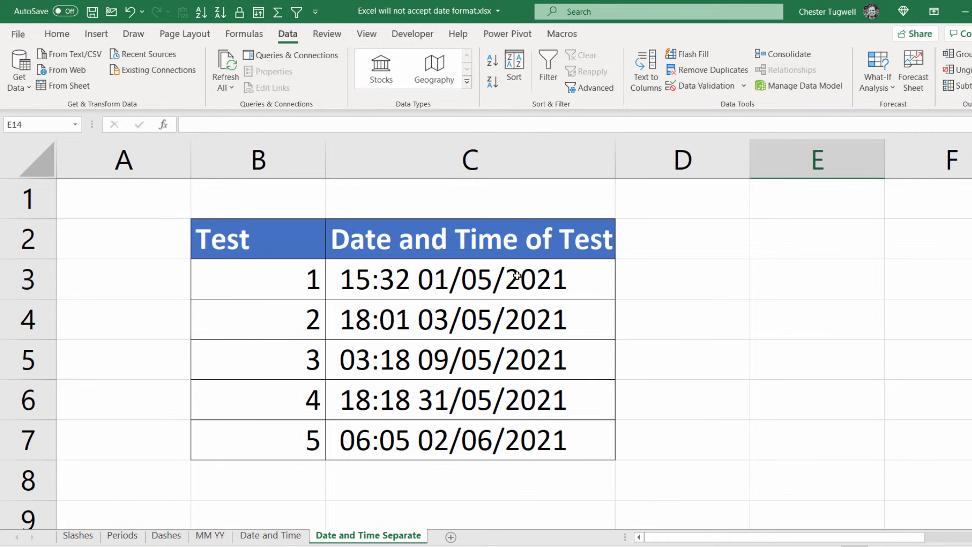
drag(470, 279, 470, 441)
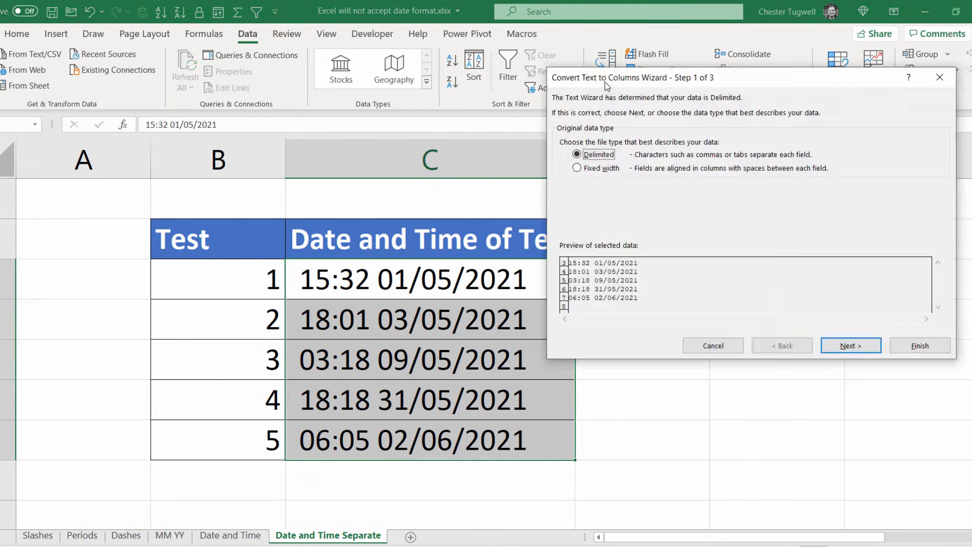
Set Space as the delimiter and pick the second, date column in the preview.
click(851, 345)
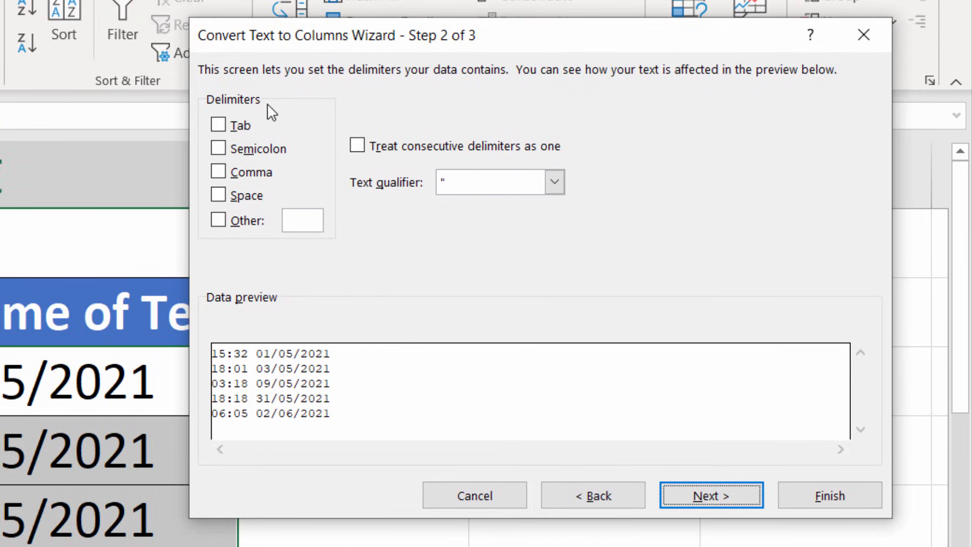
mouse_move(177, 431)
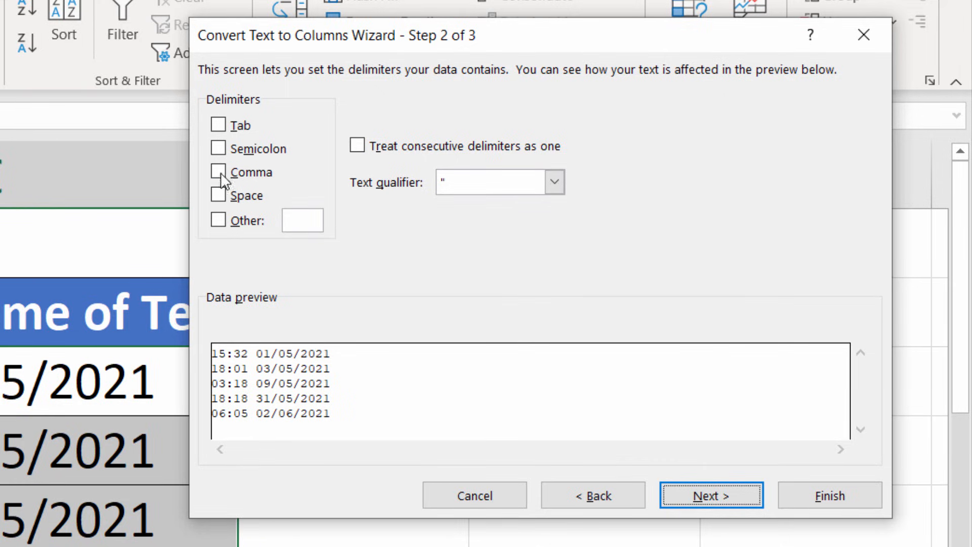
click(218, 195)
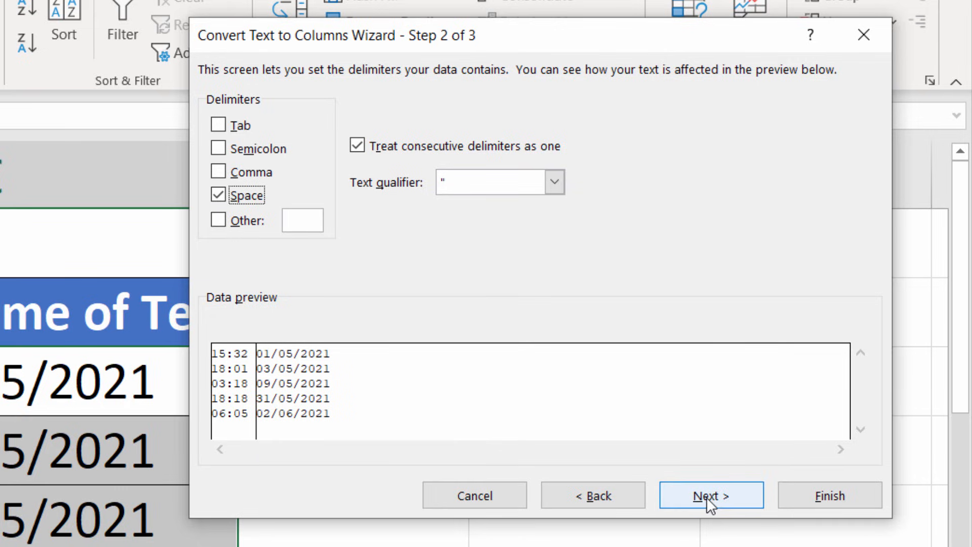
click(712, 496)
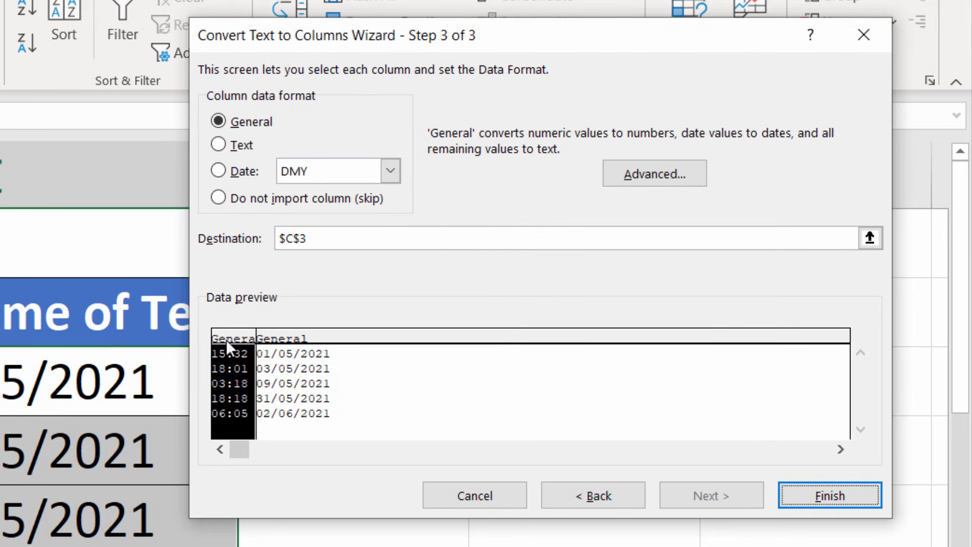
mouse_move(280, 127)
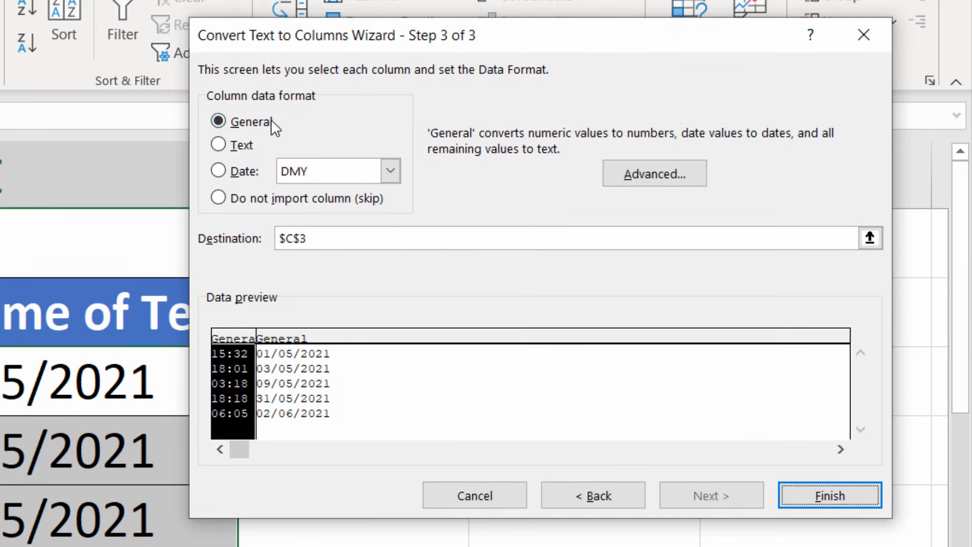
mouse_move(306, 279)
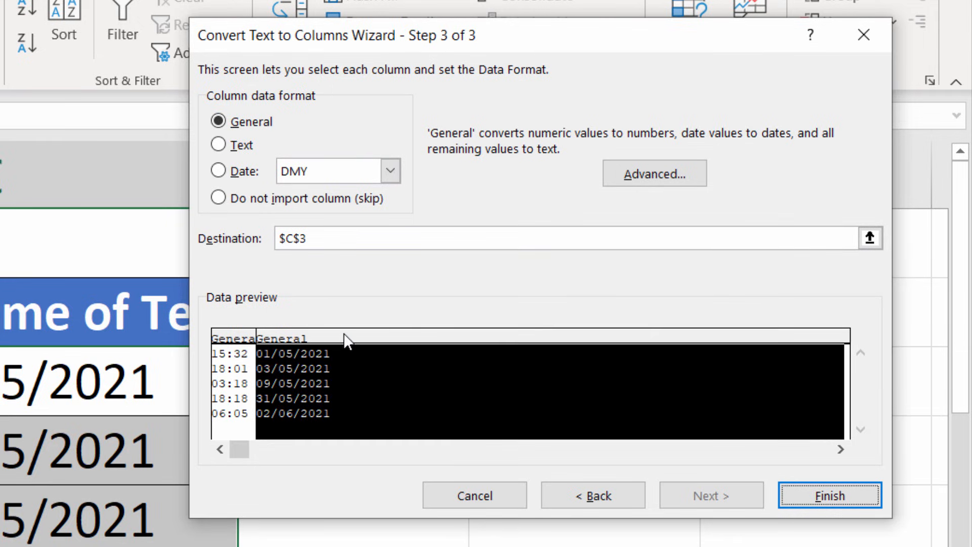
click(218, 170)
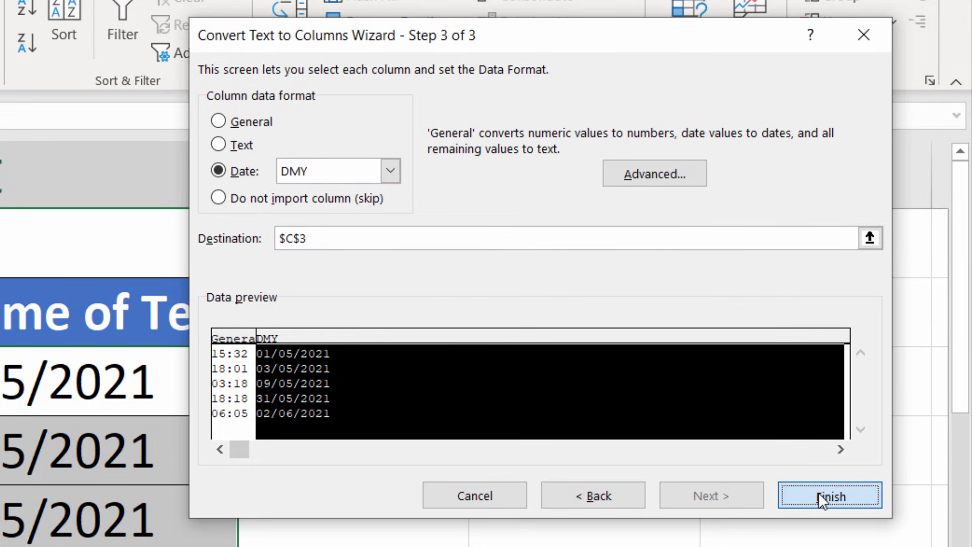
Complete the Text to Columns split, widen date column D, and format column C as Time.
click(828, 496)
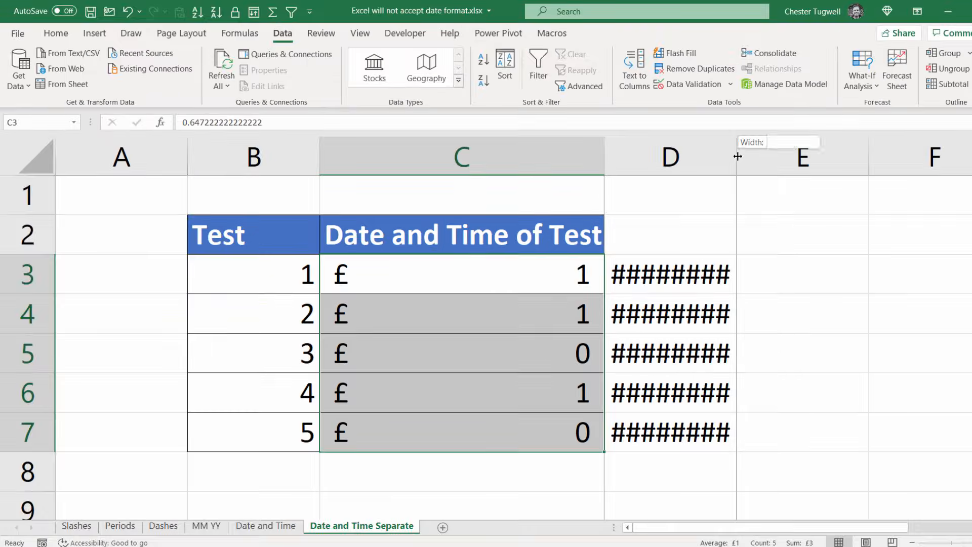
drag(737, 156, 772, 156)
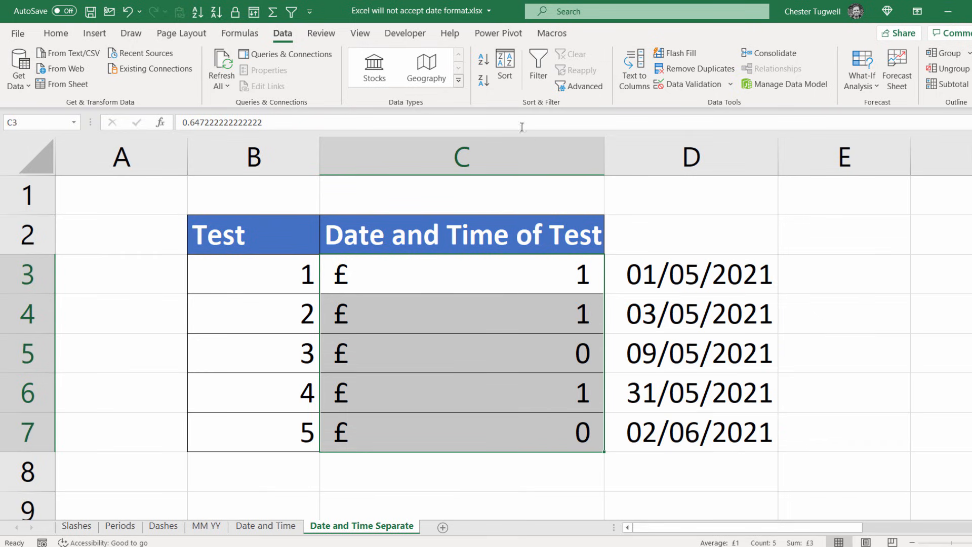
click(56, 33)
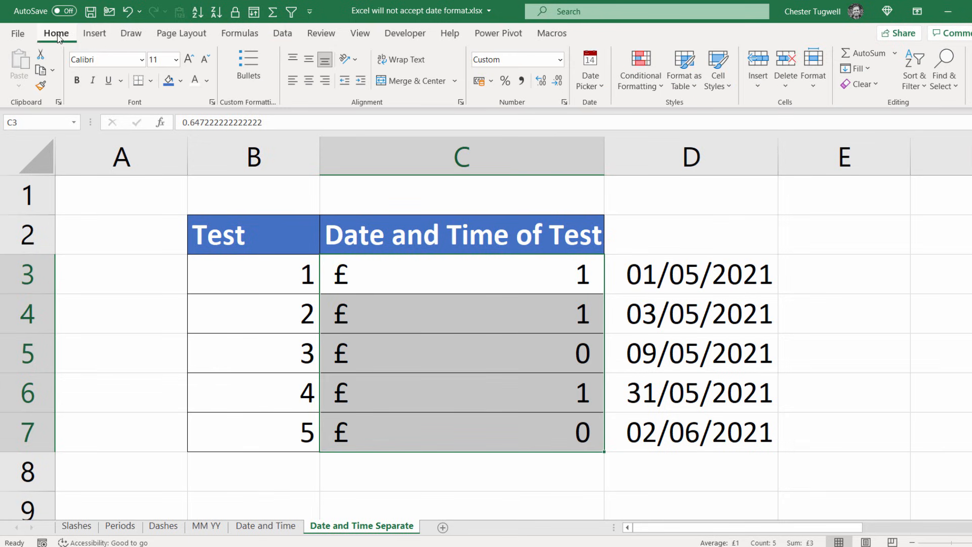
mouse_move(561, 60)
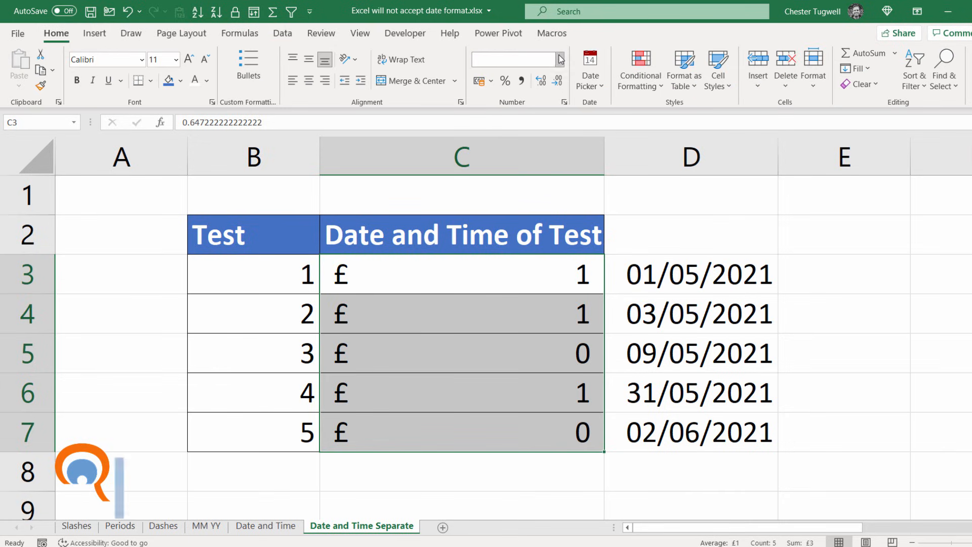
click(560, 59)
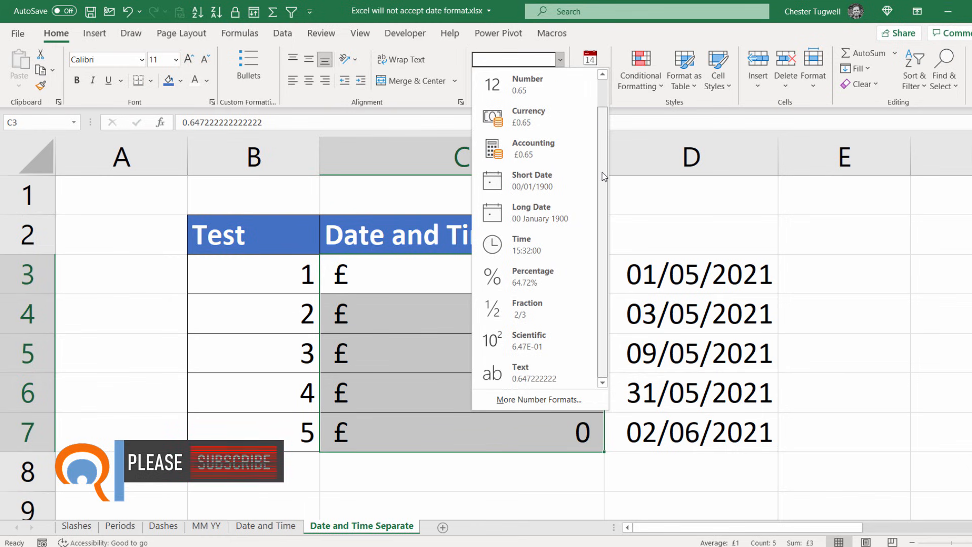
click(521, 244)
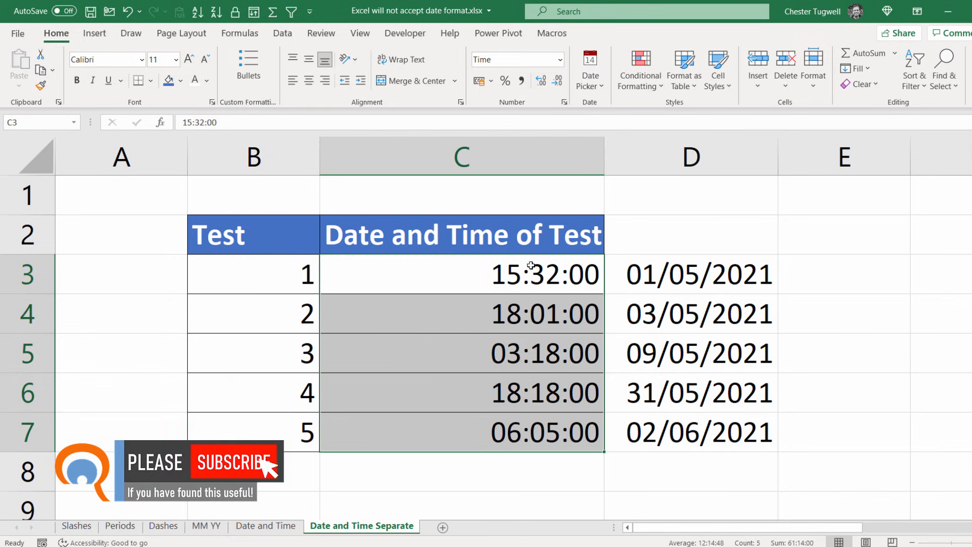